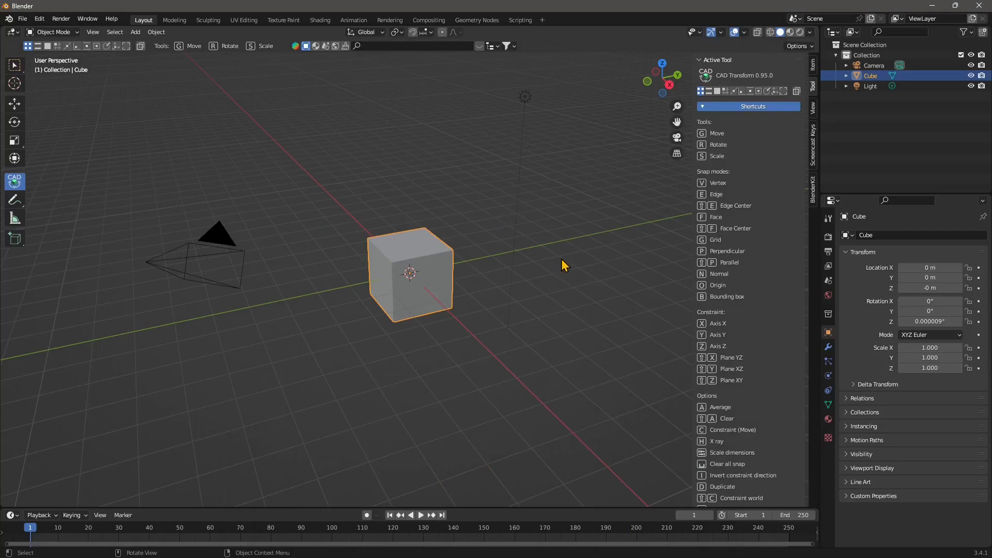
pyautogui.moveTo(631, 208)
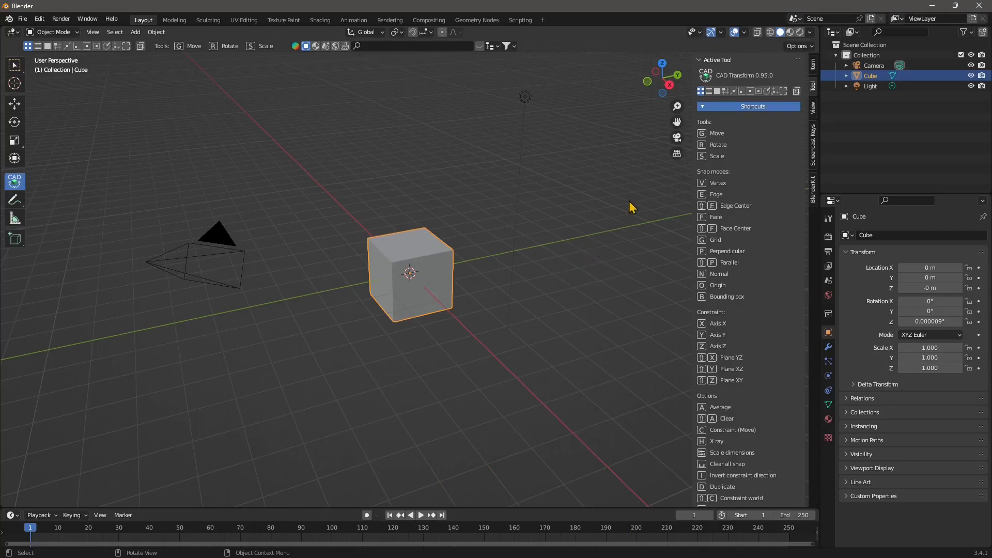
pyautogui.moveTo(674, 176)
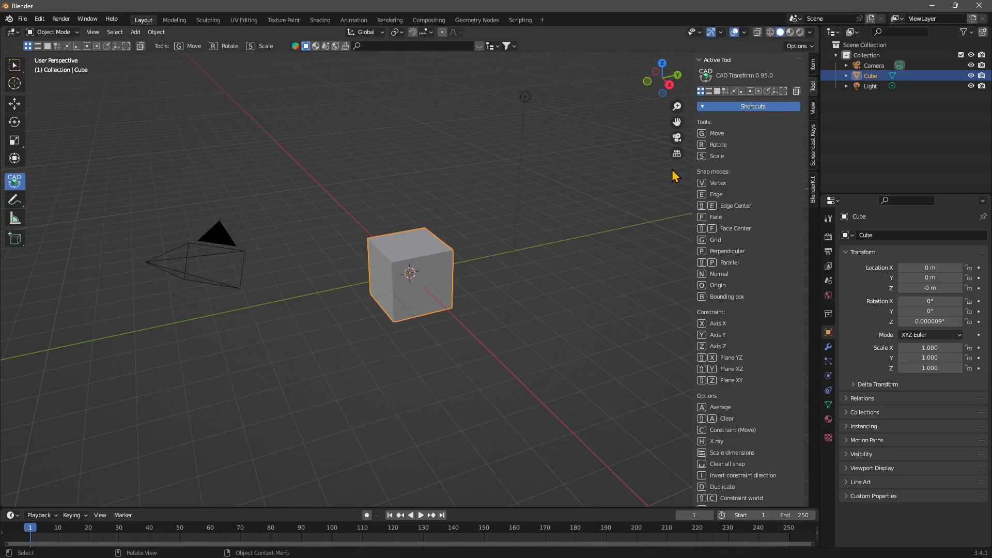
pyautogui.moveTo(474, 208)
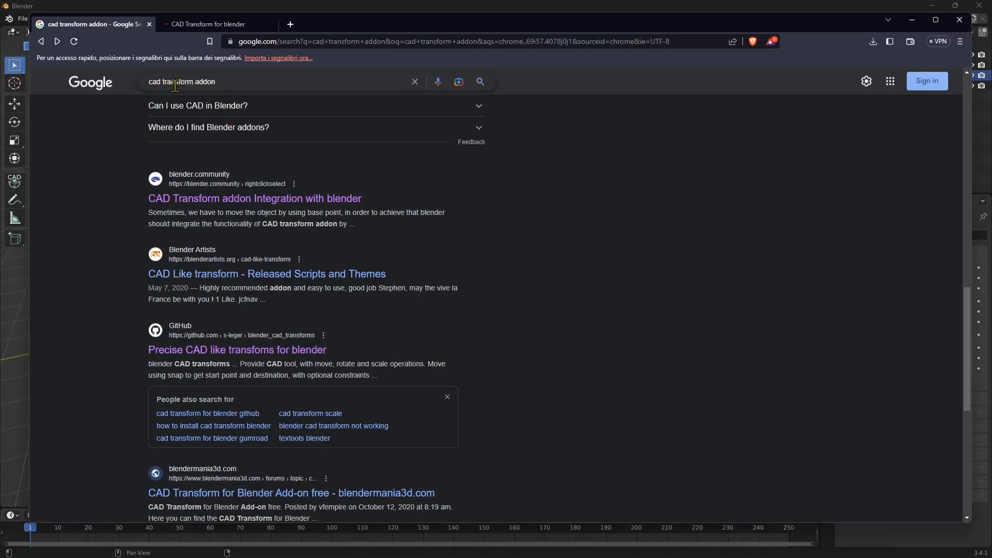
# Open the 'CAD Transform for blender' product page from the Gumroad search results.
pyautogui.scroll(-3)
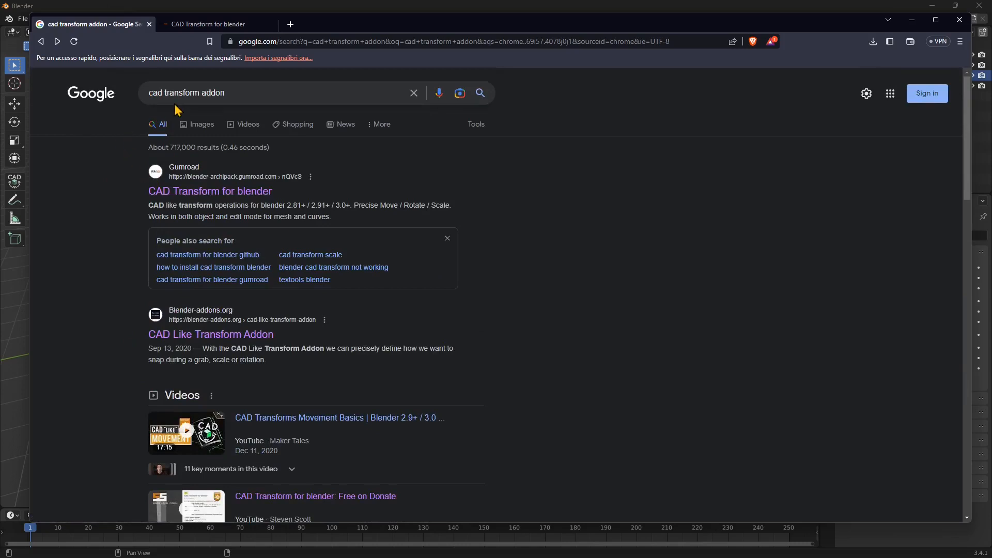
pyautogui.moveTo(349, 203)
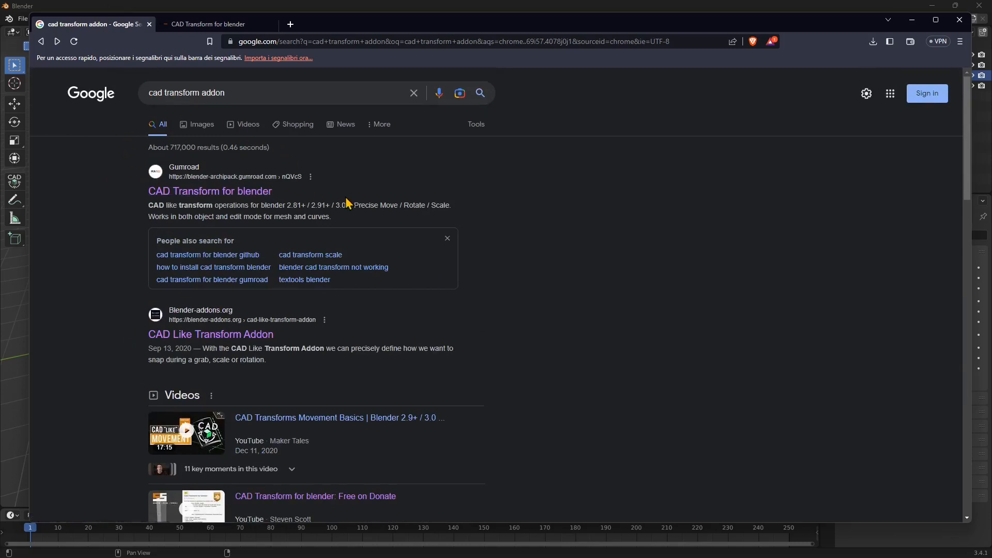
pyautogui.moveTo(366, 203)
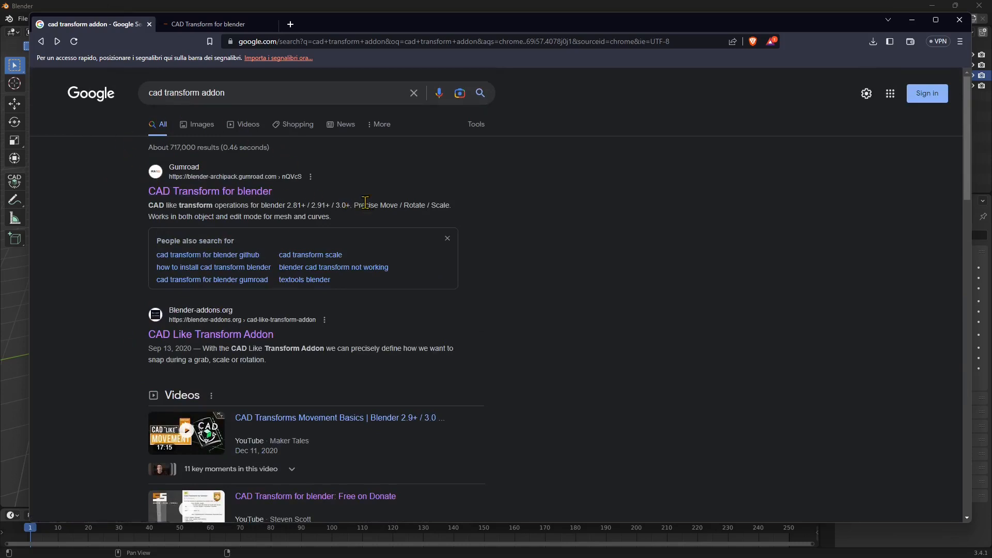
pyautogui.moveTo(404, 219)
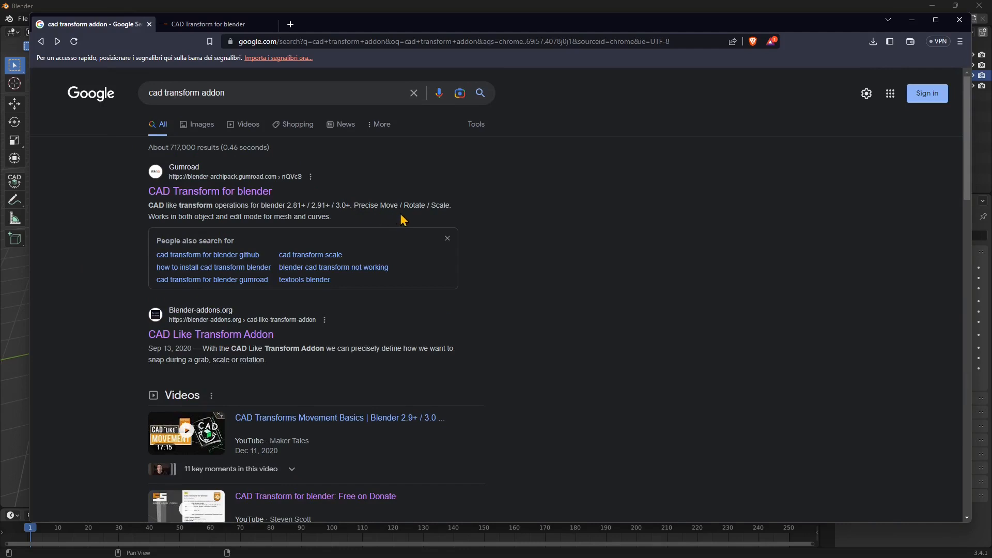
pyautogui.moveTo(365, 219)
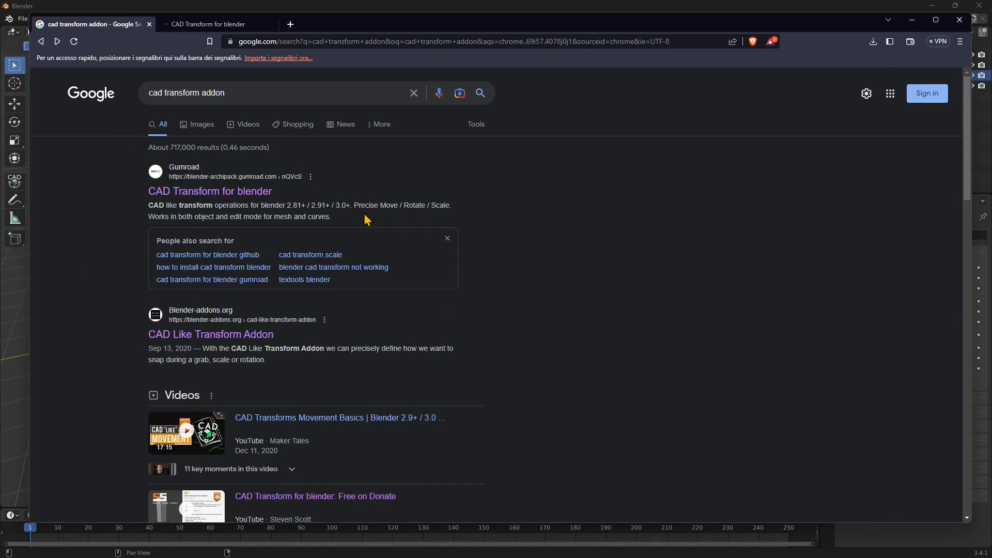
pyautogui.moveTo(318, 194)
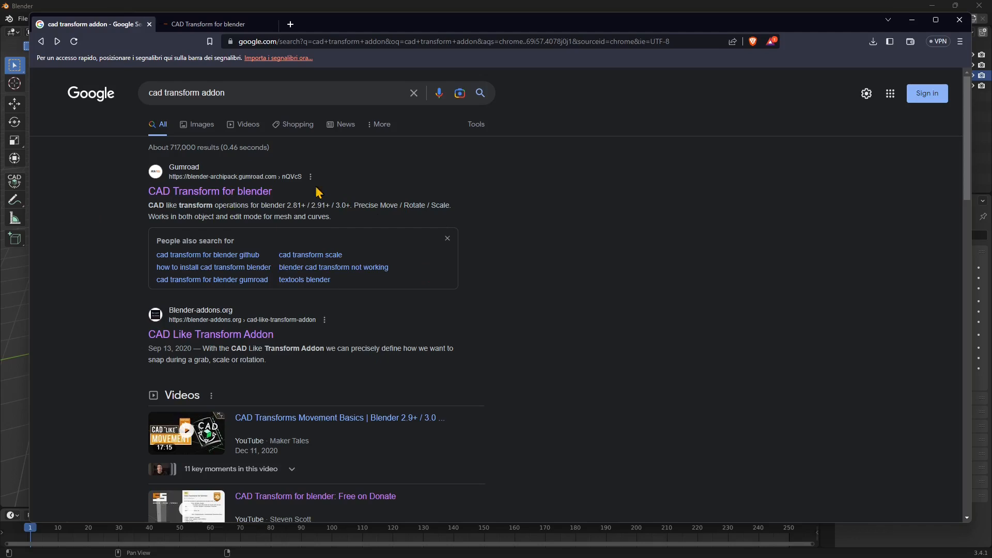
pyautogui.moveTo(752, 394)
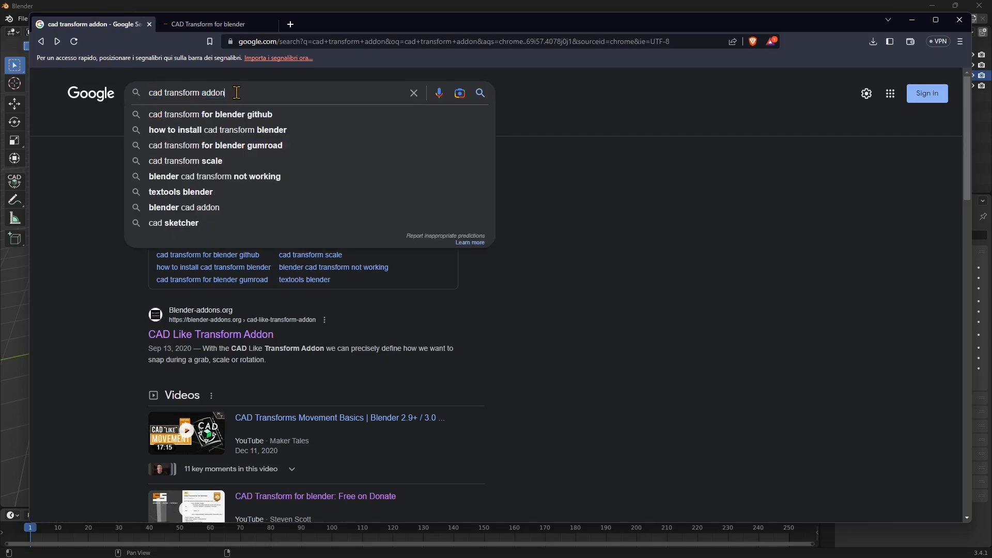
pyautogui.tripleClick(186, 93)
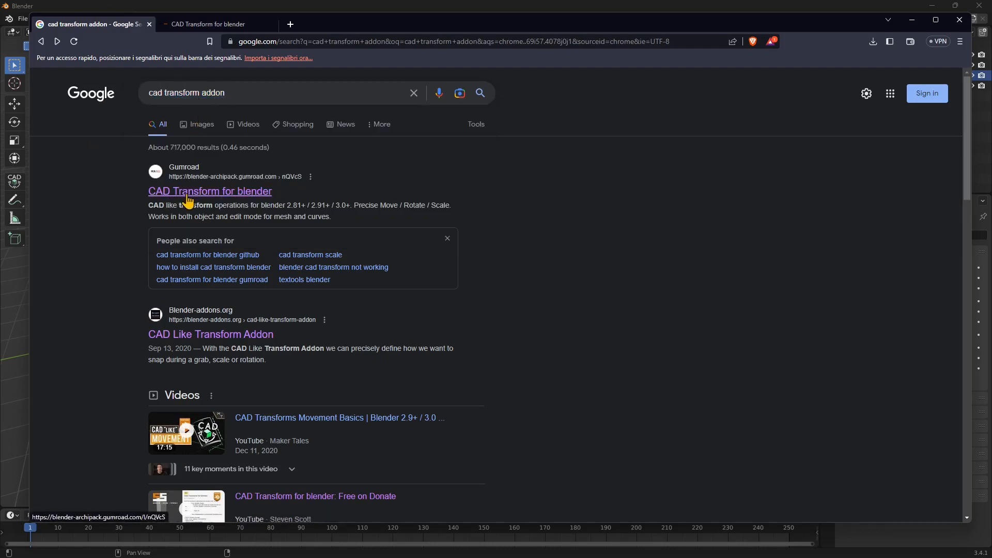
pyautogui.click(209, 191)
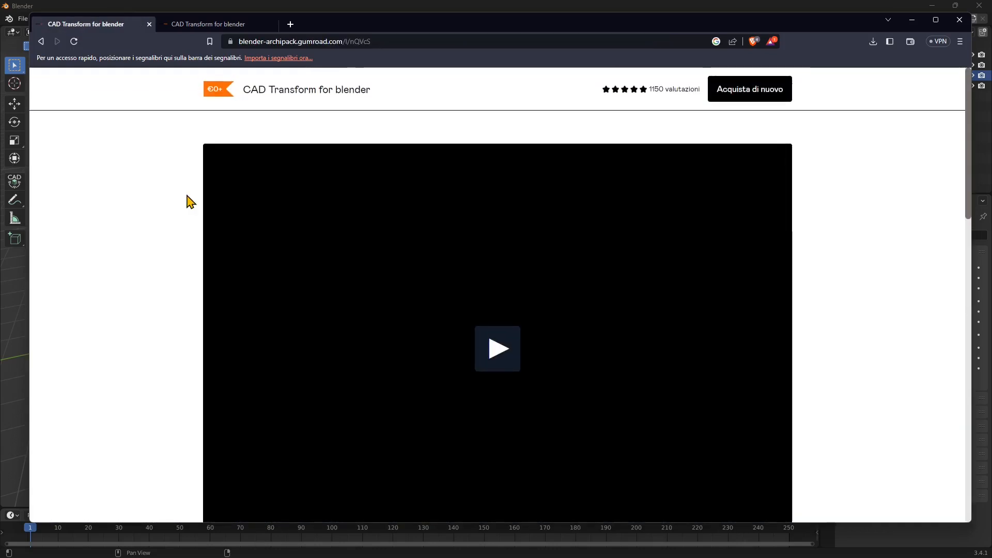
# Scroll through the product description and its feature list.
pyautogui.scroll(-3)
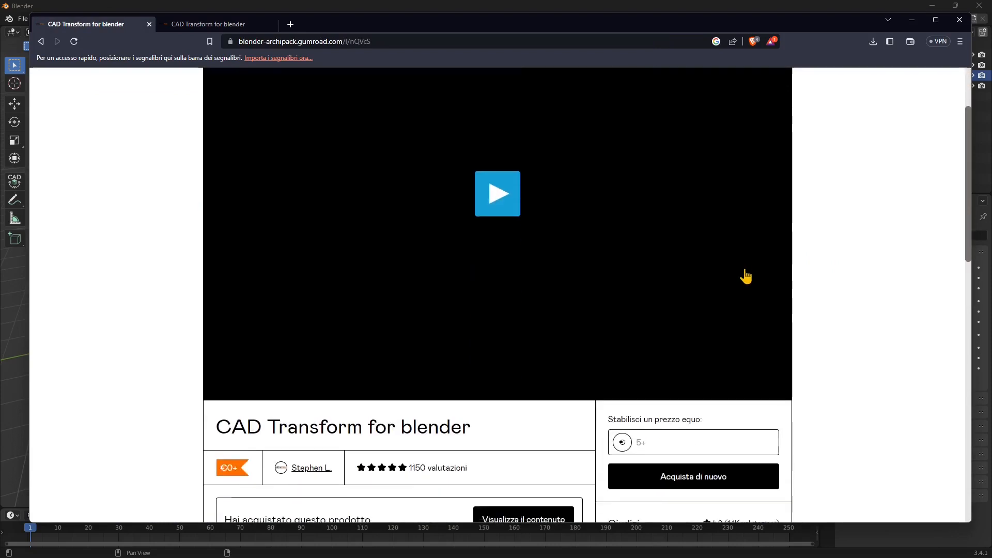
pyautogui.scroll(-3)
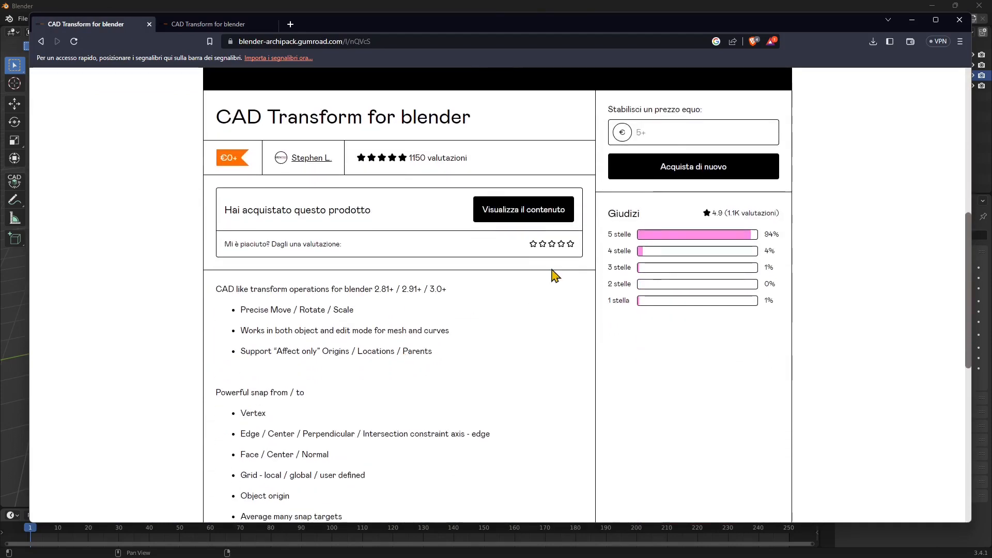
pyautogui.scroll(-3)
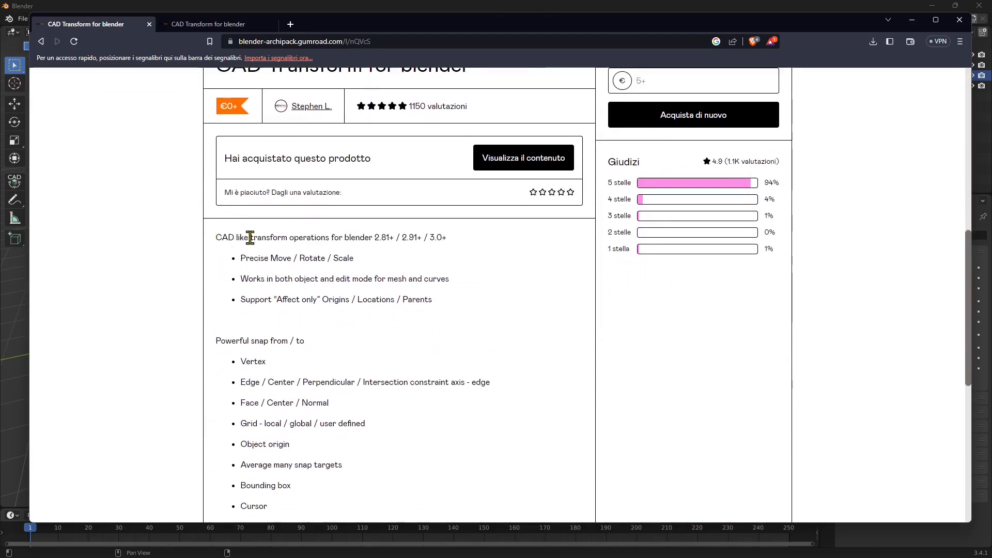
pyautogui.scroll(-3)
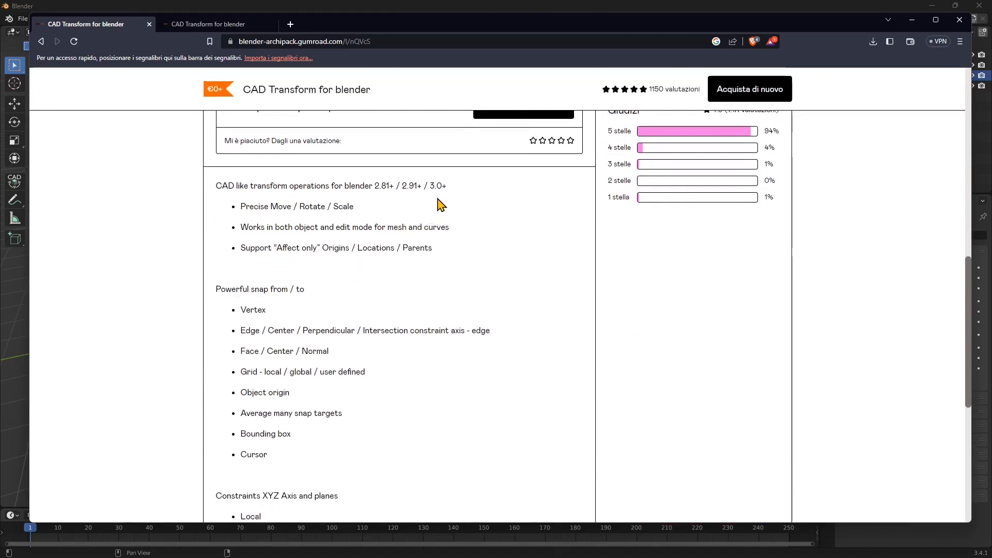
pyautogui.moveTo(439, 198)
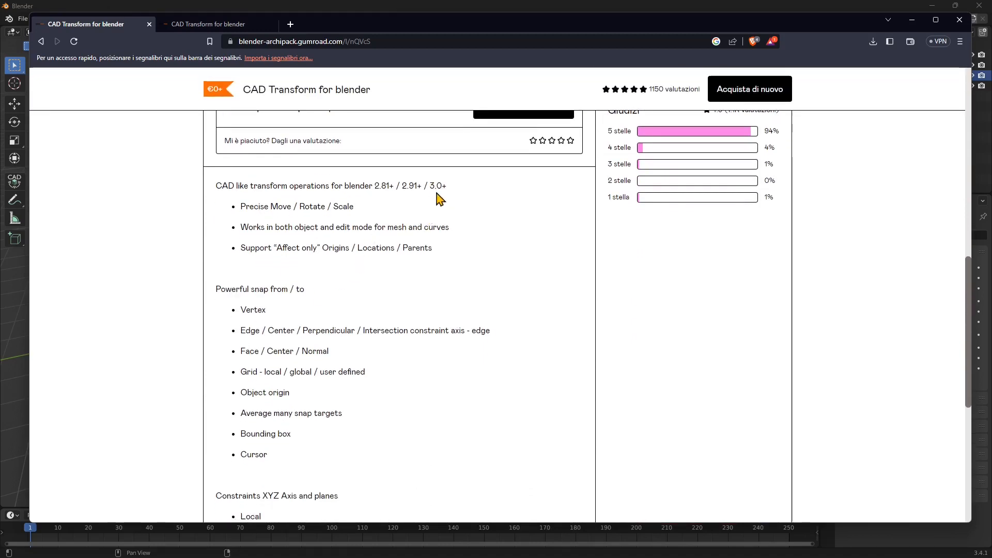
pyautogui.moveTo(304, 243)
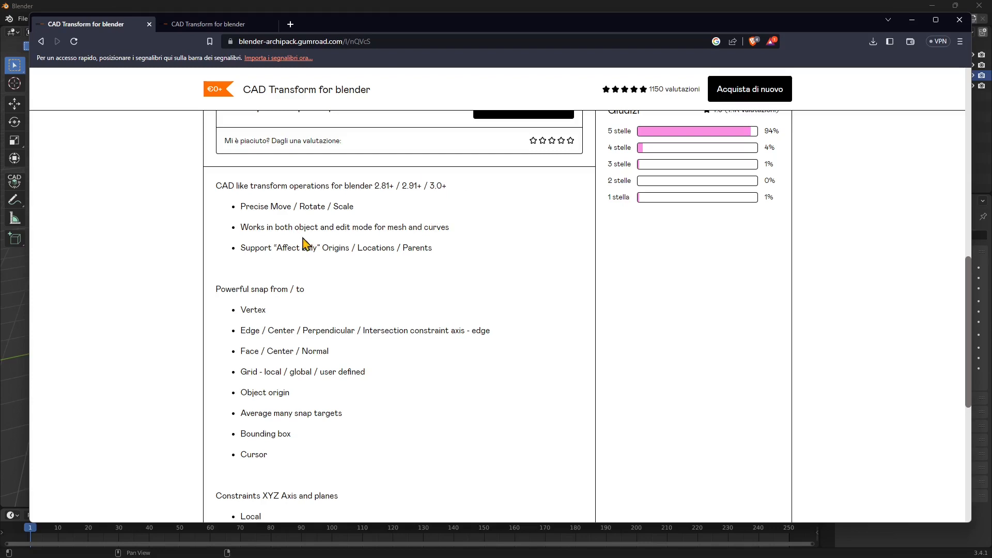
pyautogui.moveTo(276, 282)
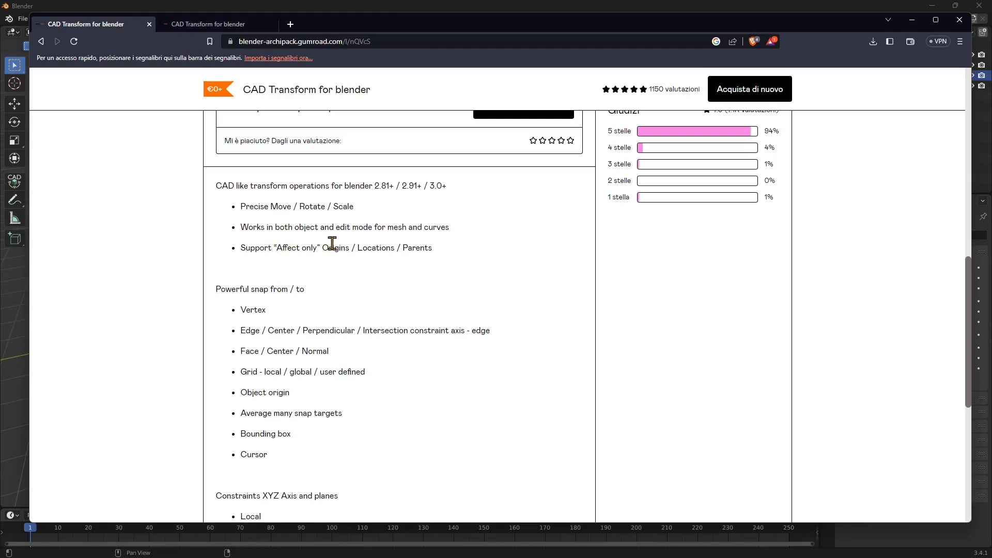
pyautogui.scroll(-3)
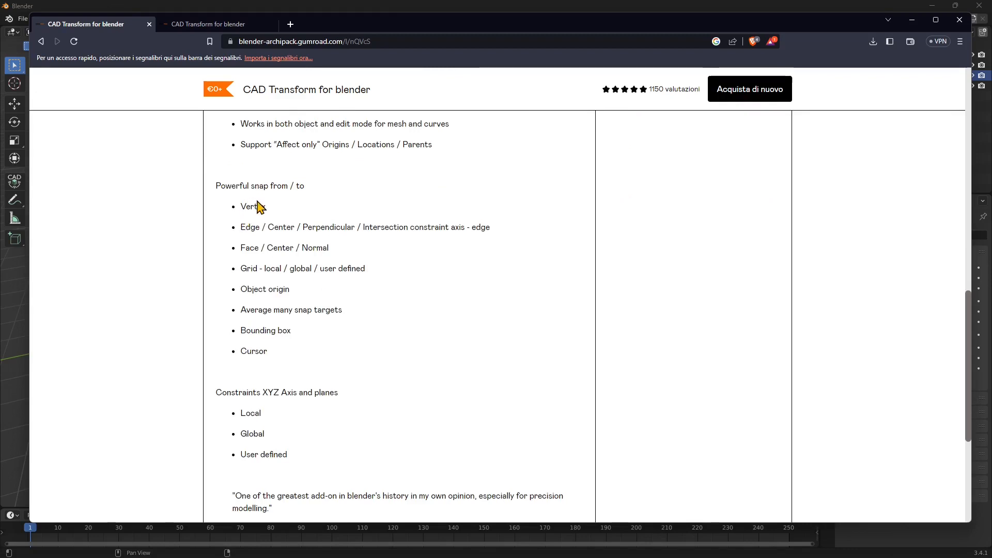
pyautogui.scroll(-3)
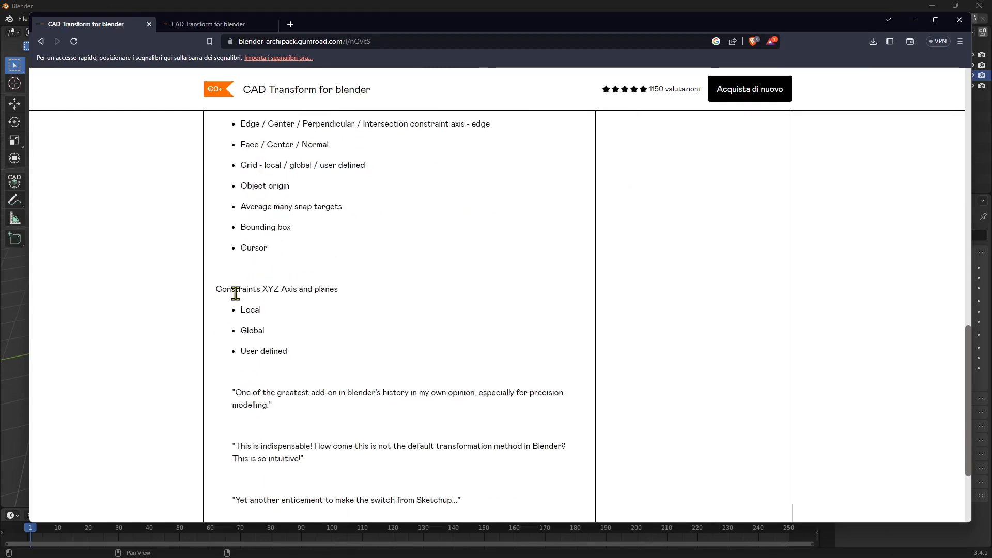
pyautogui.scroll(-3)
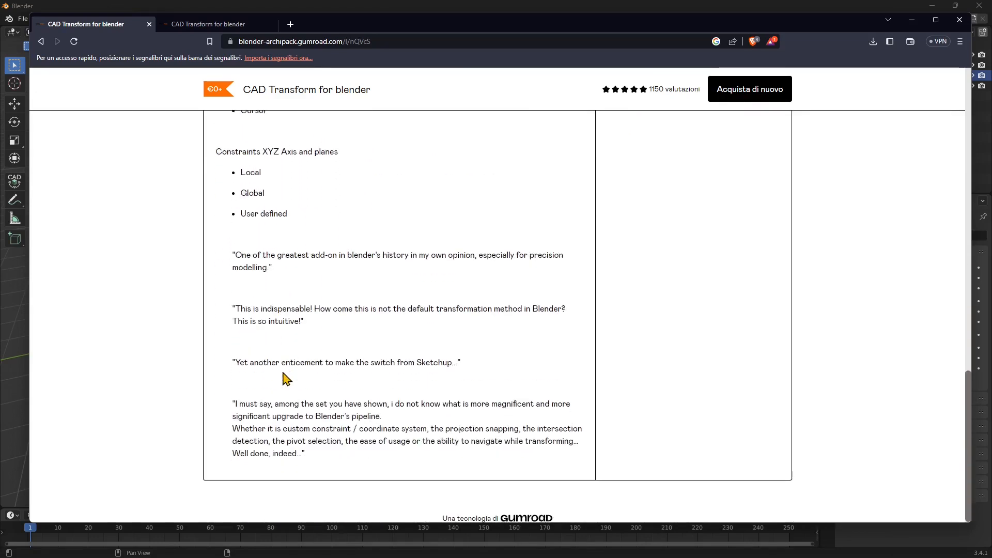
pyautogui.scroll(3)
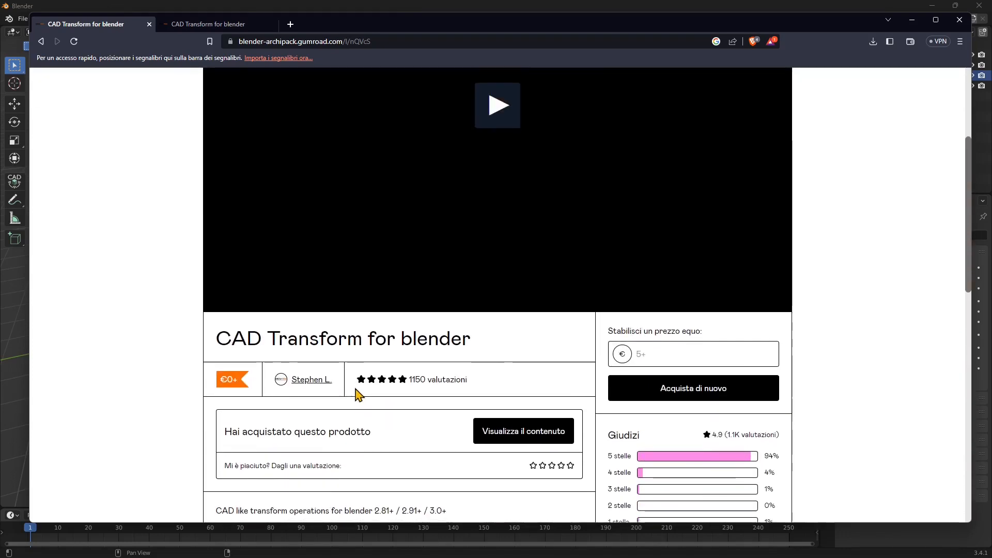
pyautogui.scroll(-3)
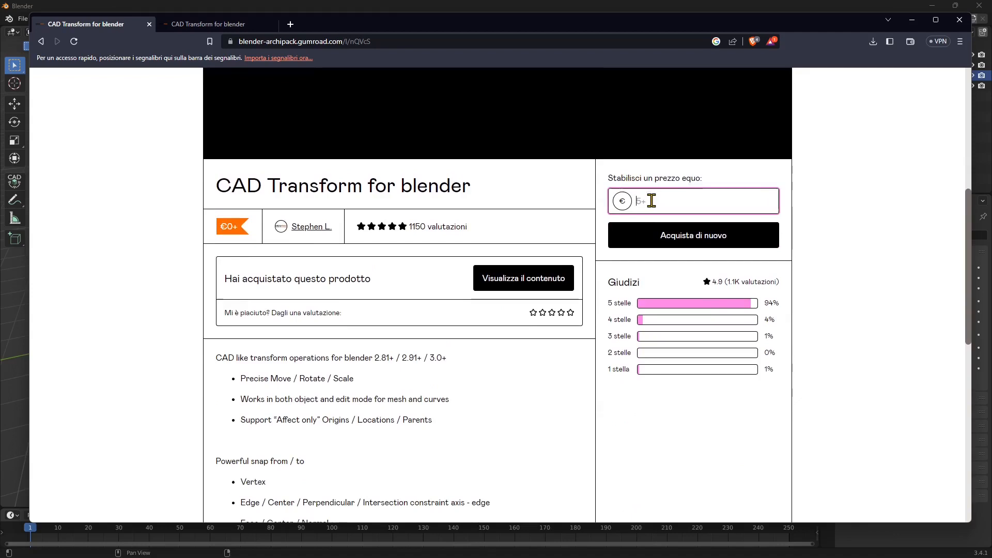
# Enter 1 in the 'Stabilisci un prezzo equo' price field, then replace it with 0.
pyautogui.write('1')
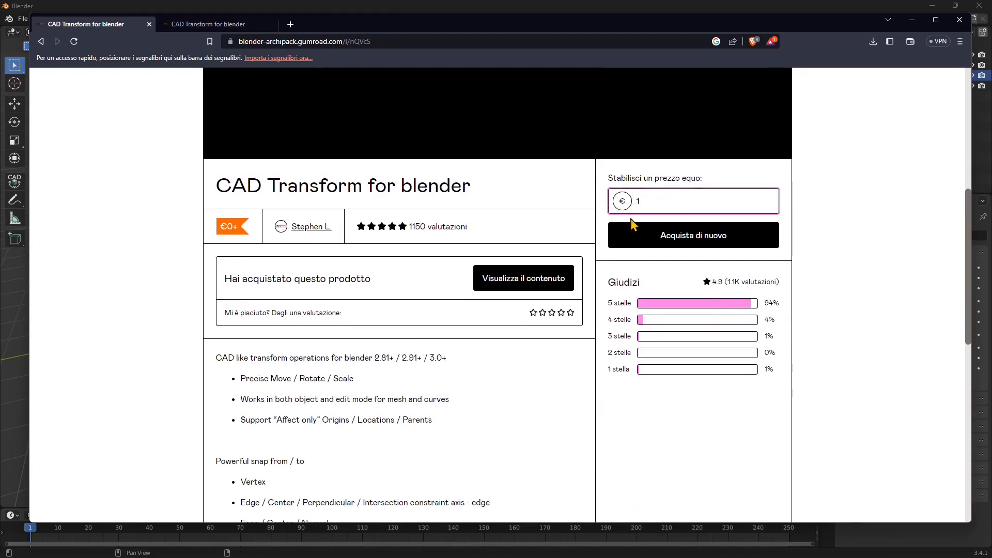
pyautogui.click(693, 200)
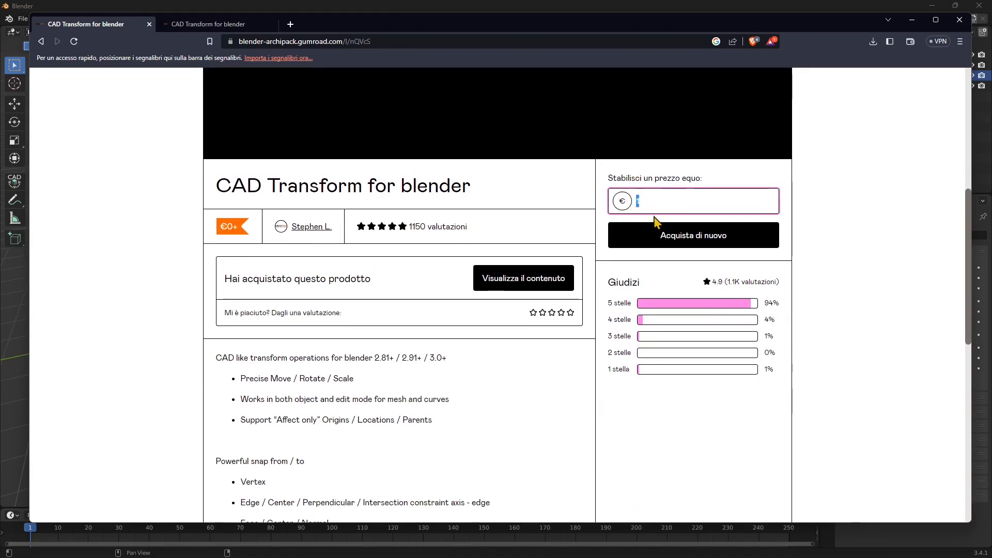
pyautogui.write('0')
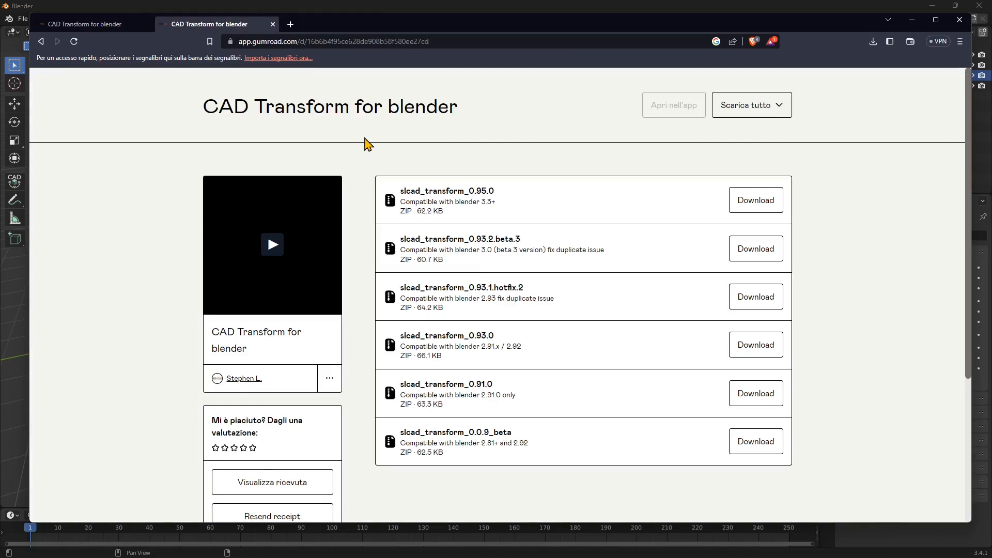
pyautogui.moveTo(377, 149)
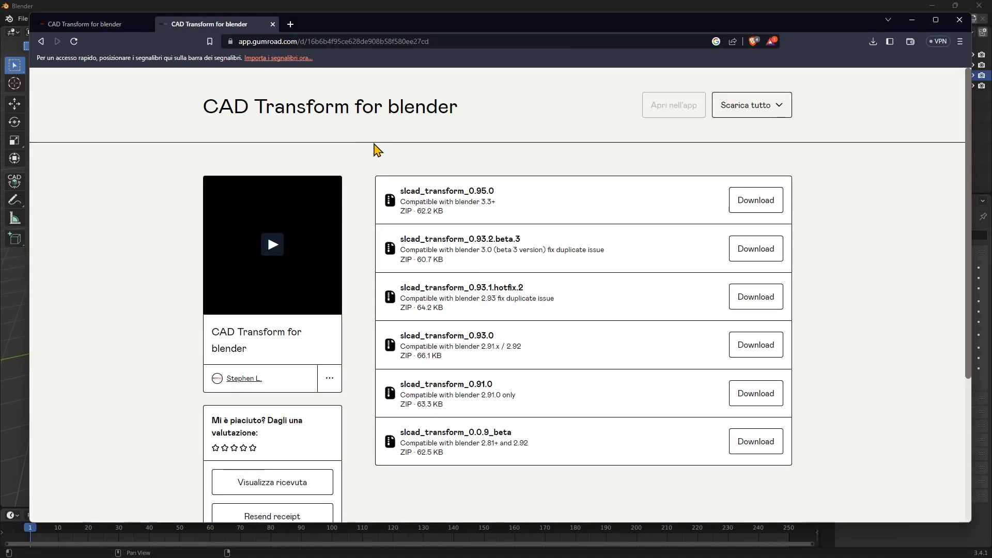
pyautogui.moveTo(442, 136)
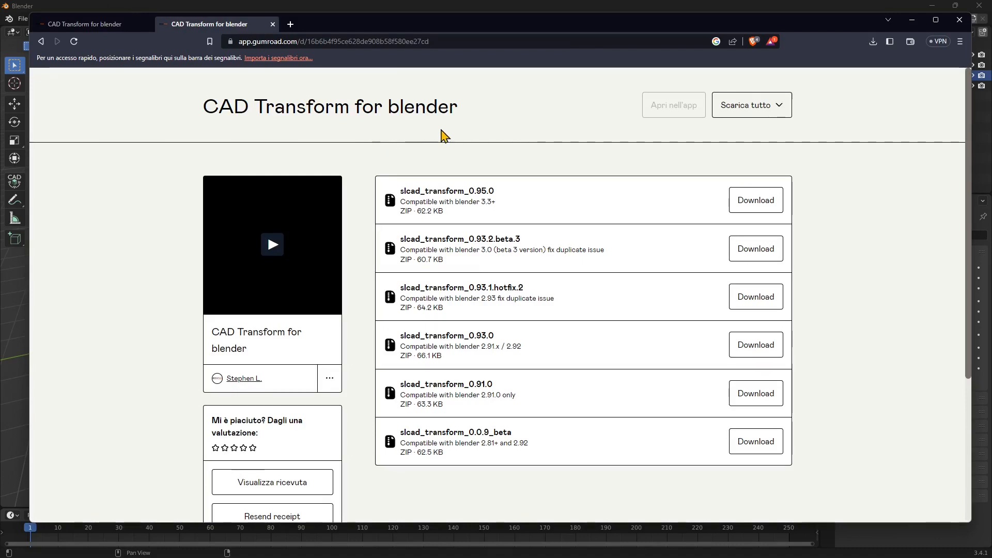
pyautogui.scroll(-3)
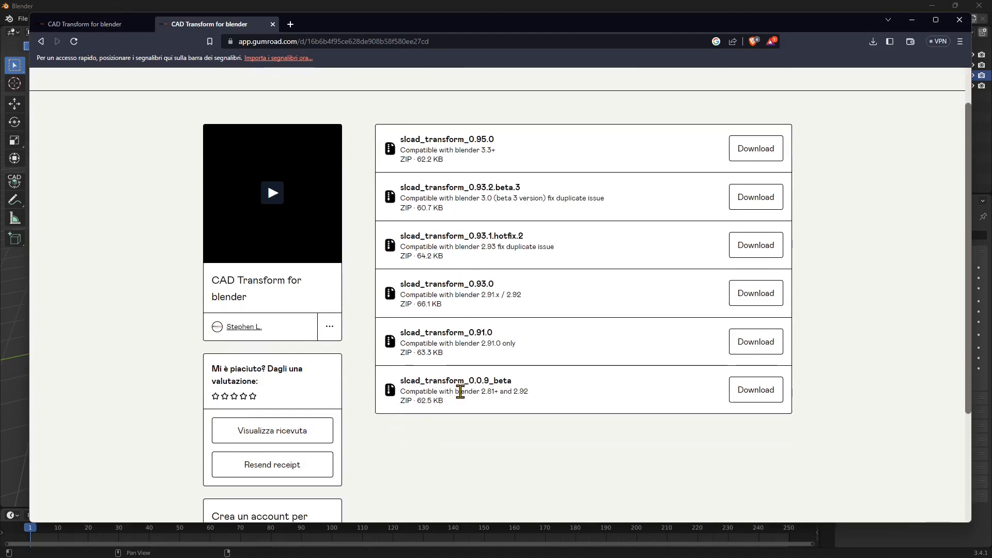
pyautogui.scroll(-3)
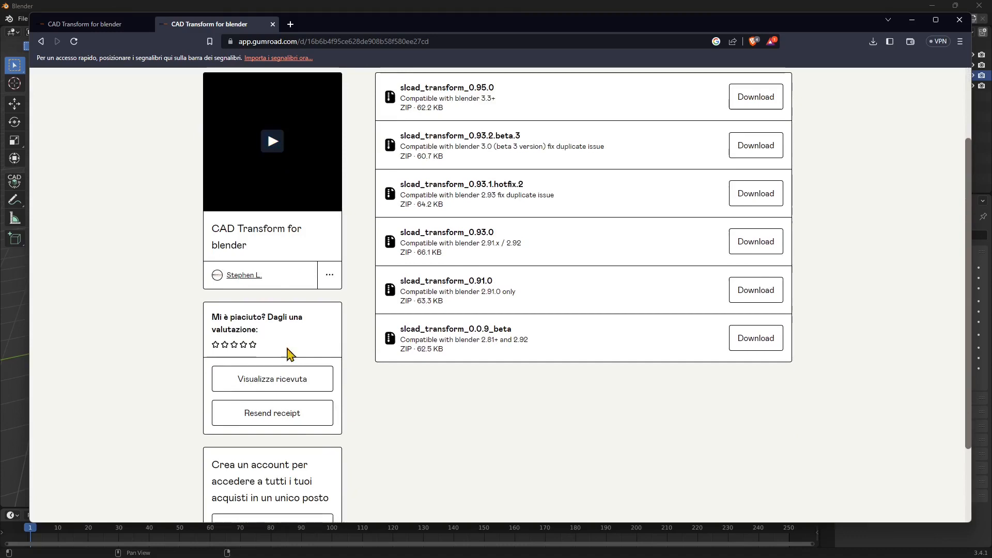
pyautogui.scroll(3)
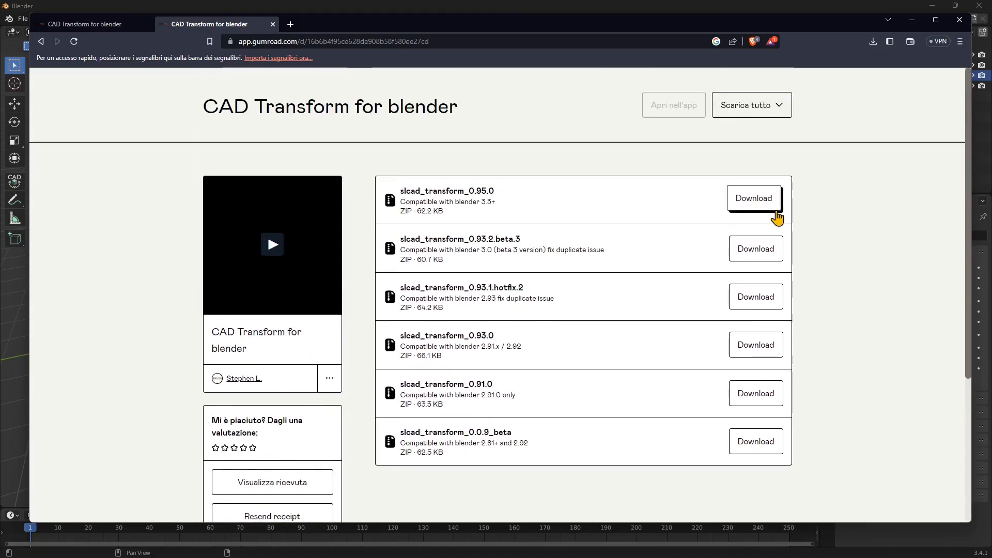
pyautogui.moveTo(403, 198)
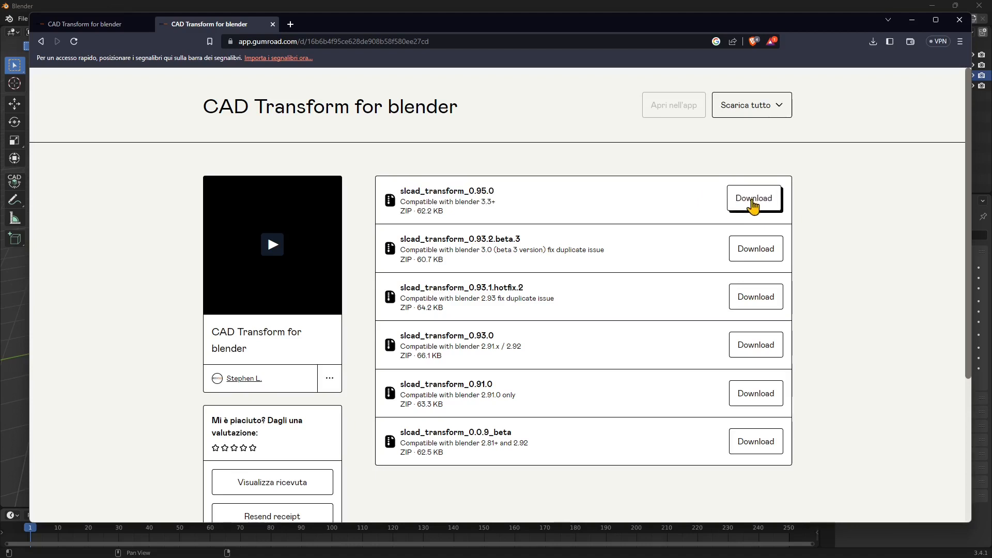
pyautogui.moveTo(758, 208)
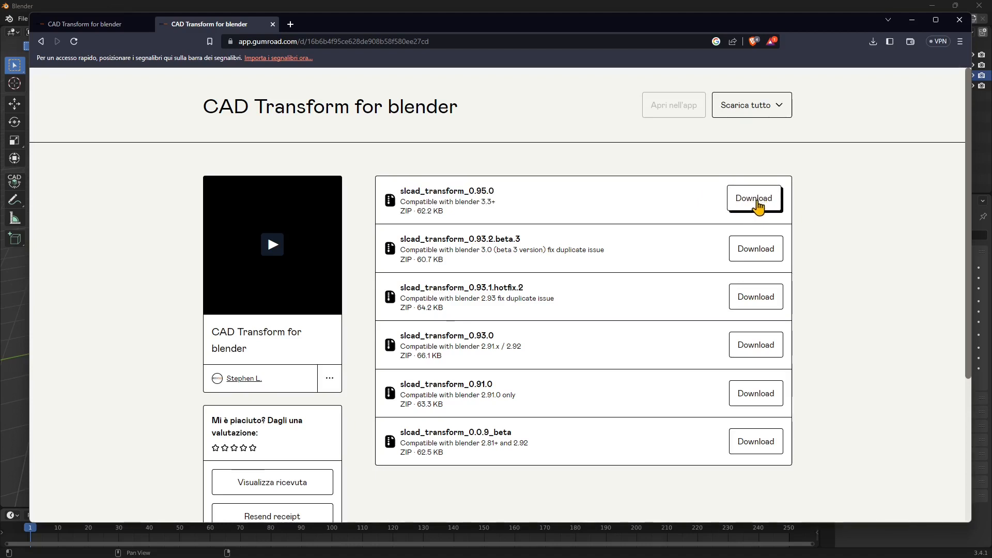
pyautogui.moveTo(731, 208)
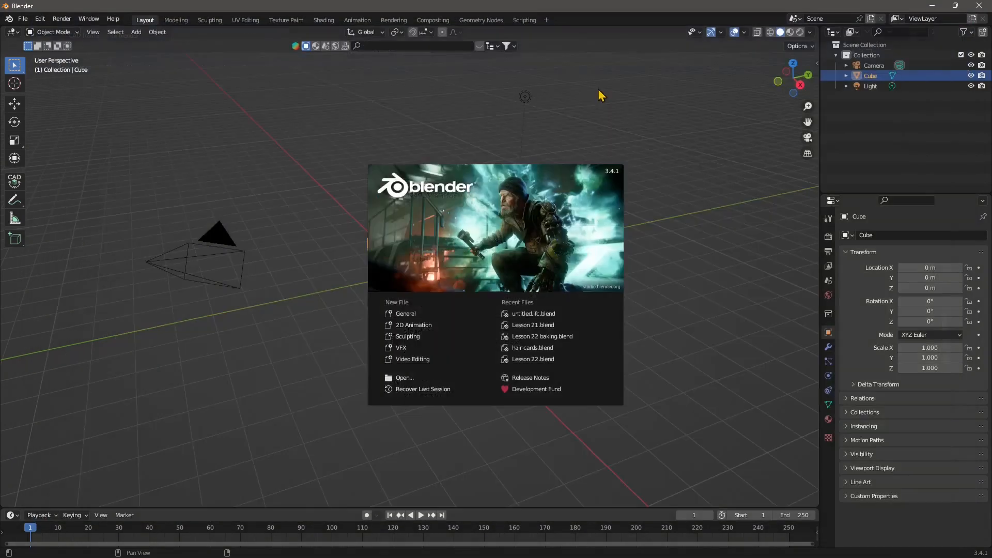
pyautogui.moveTo(436, 336)
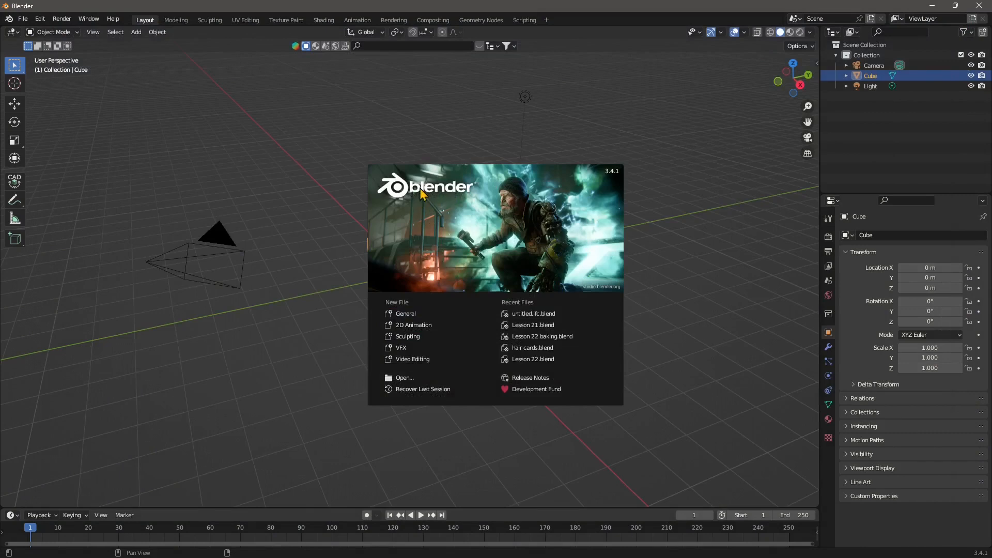
pyautogui.moveTo(615, 180)
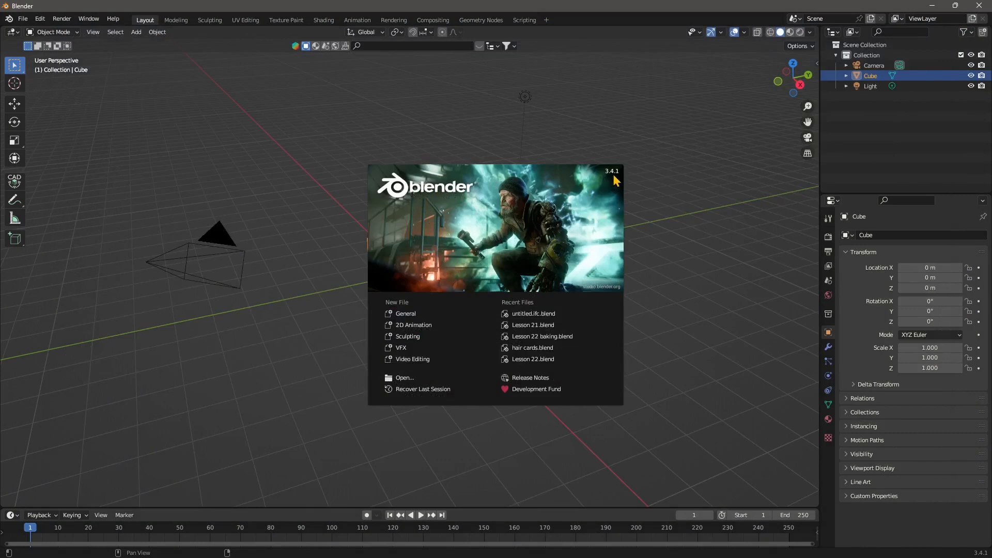
pyautogui.moveTo(380, 319)
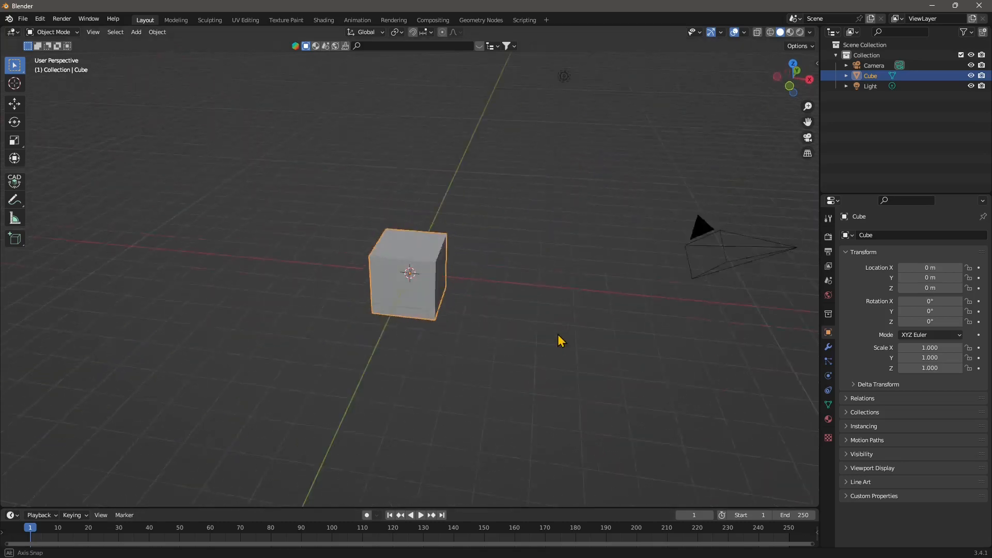
# Orbit around the default cube, then open Preferences on the Add-ons section.
pyautogui.moveTo(557, 341); pyautogui.dragTo(437, 237)
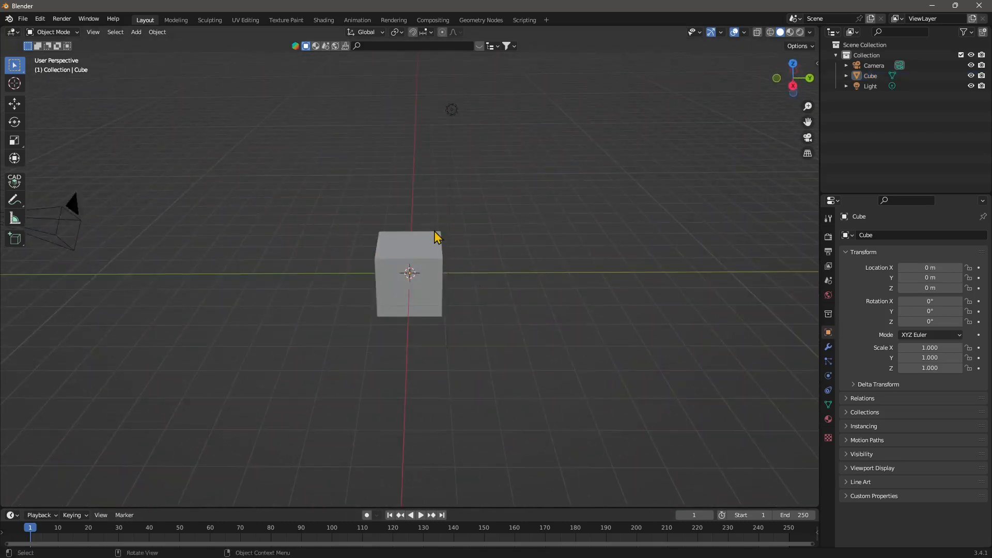
pyautogui.moveTo(437, 237); pyautogui.dragTo(335, 247)
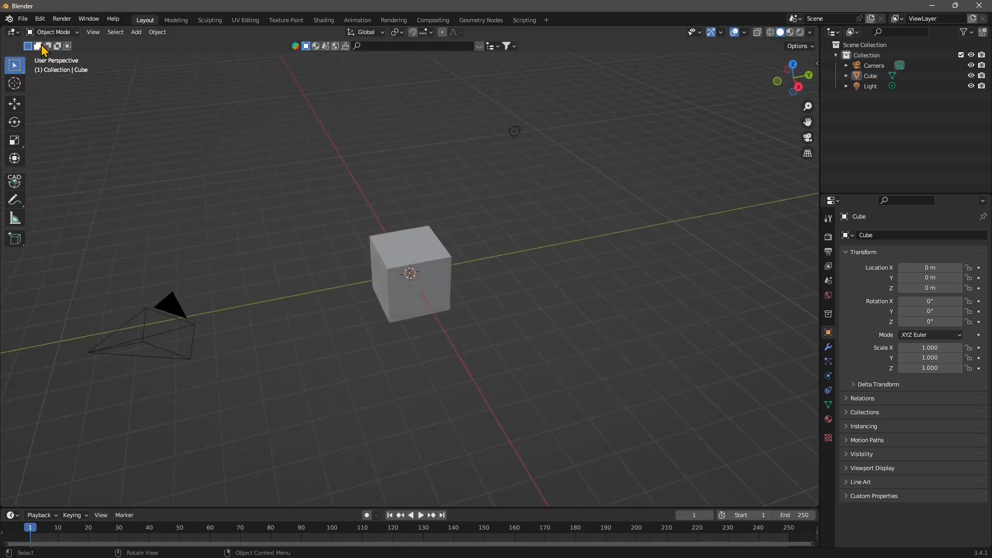
pyautogui.moveTo(13, 182)
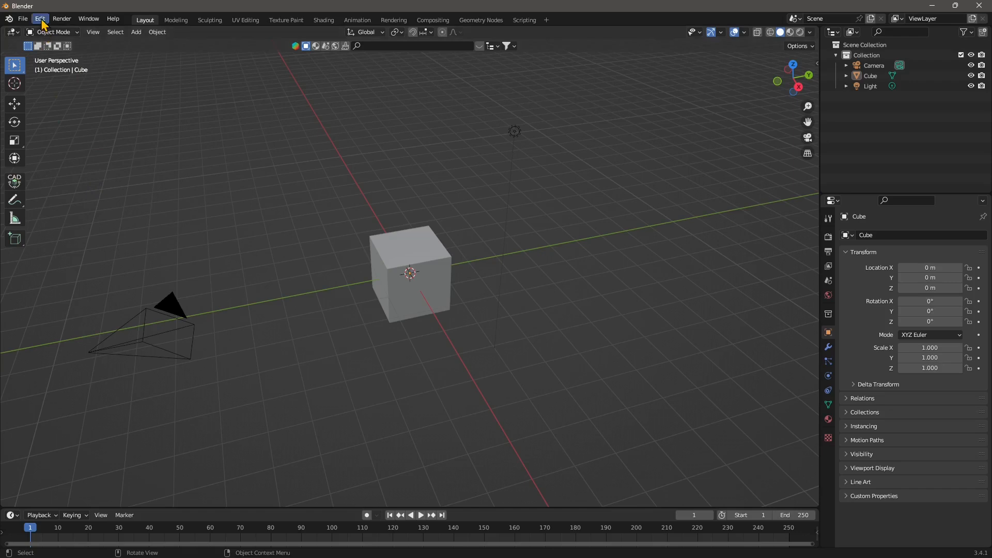
pyautogui.click(39, 19)
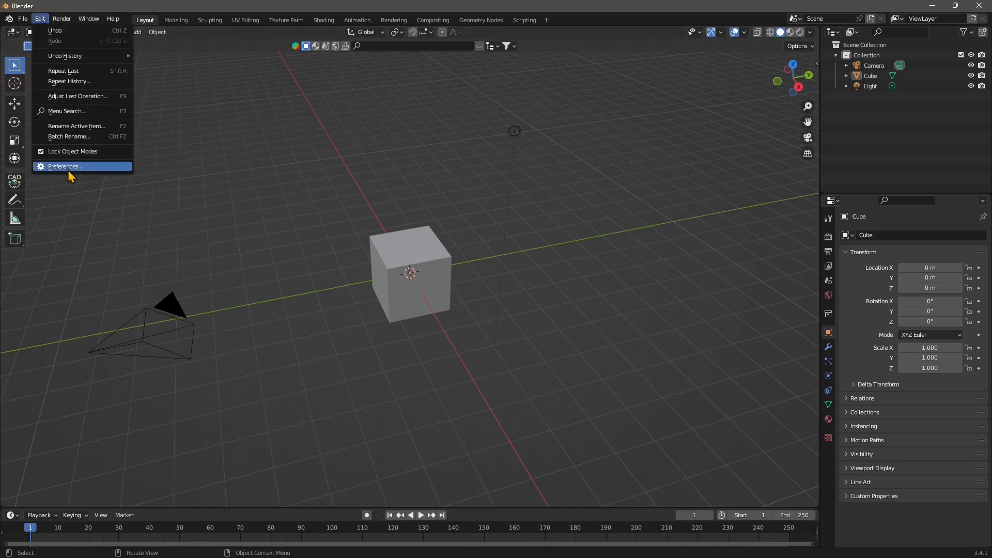
pyautogui.click(63, 166)
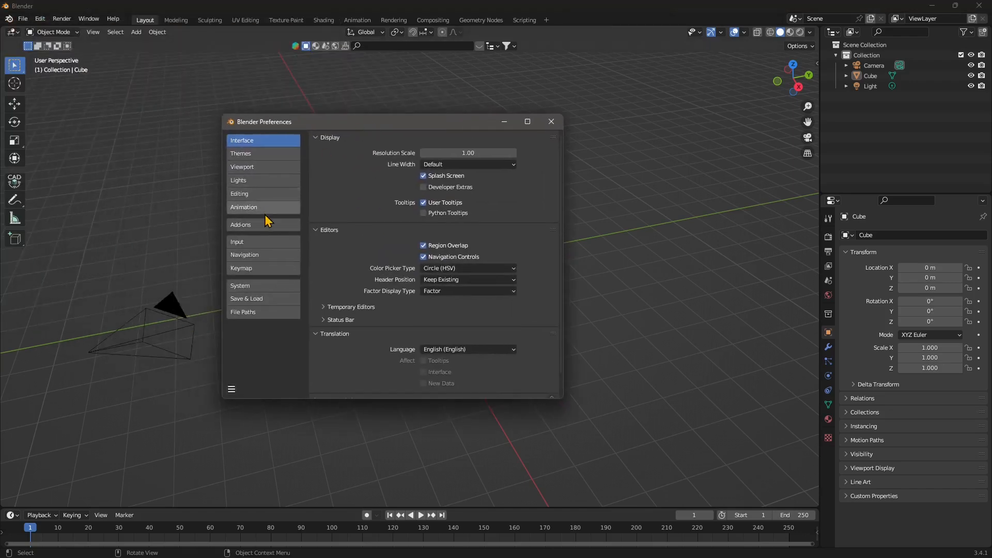
pyautogui.click(240, 225)
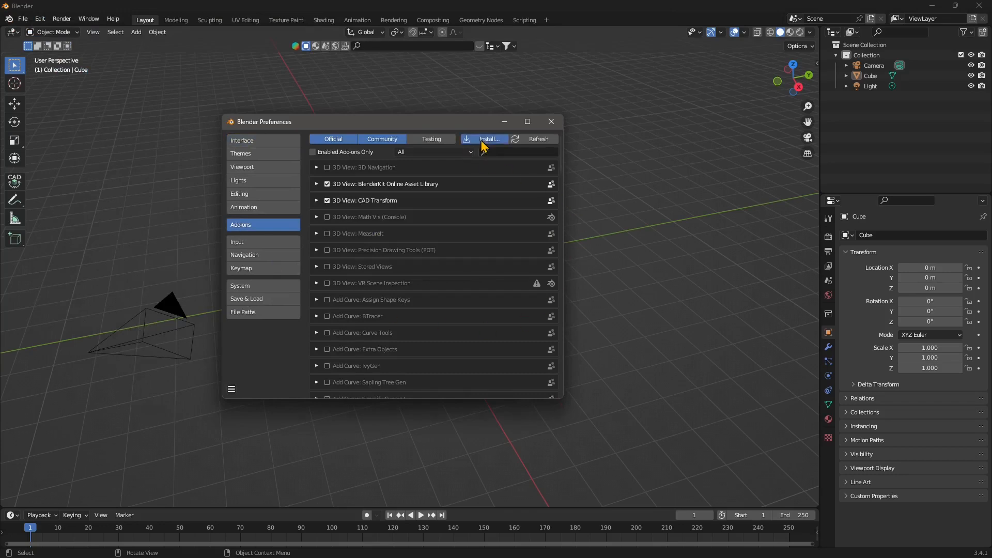
# Install slcad_transform_0.95.0.zip from the Downloads folder as a Blender add-on.
pyautogui.click(485, 138)
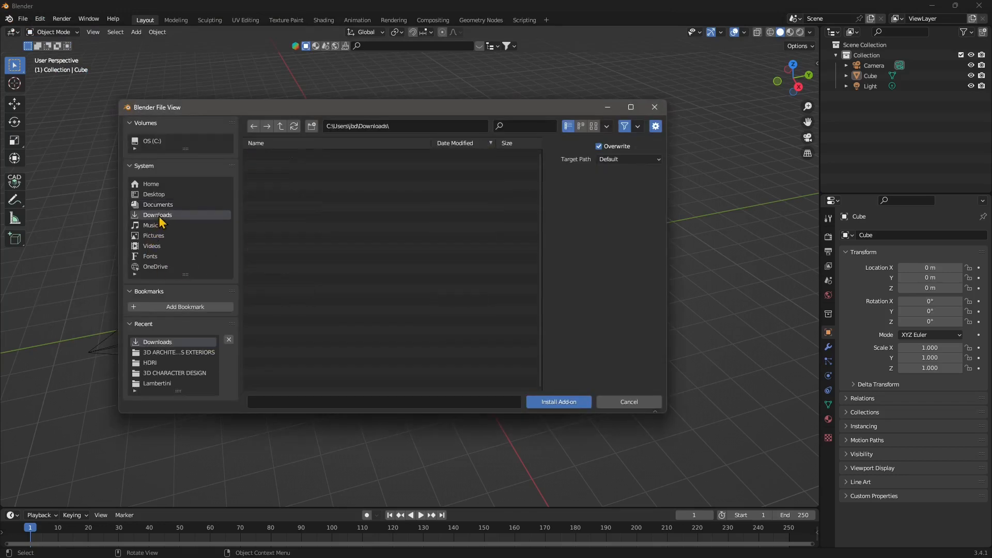
pyautogui.click(157, 215)
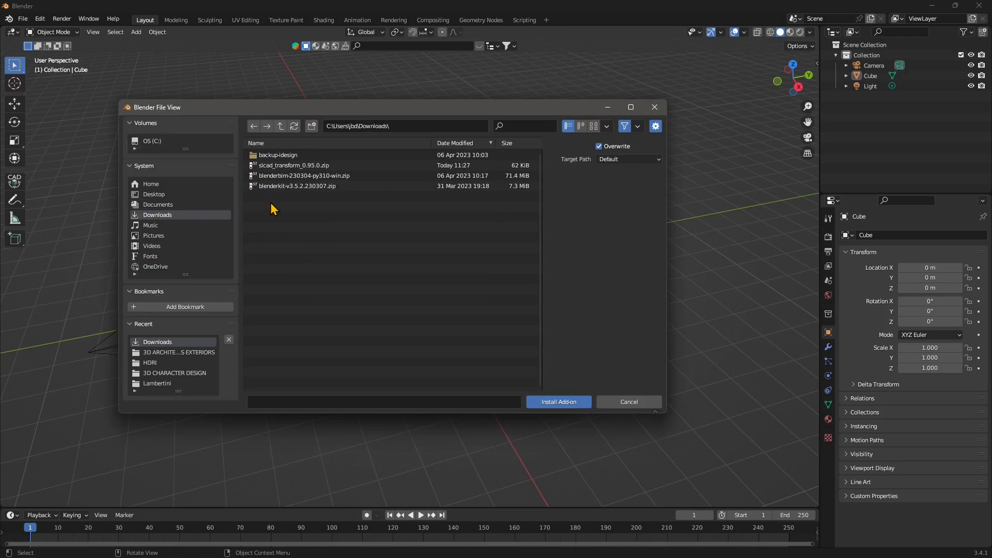
pyautogui.click(292, 165)
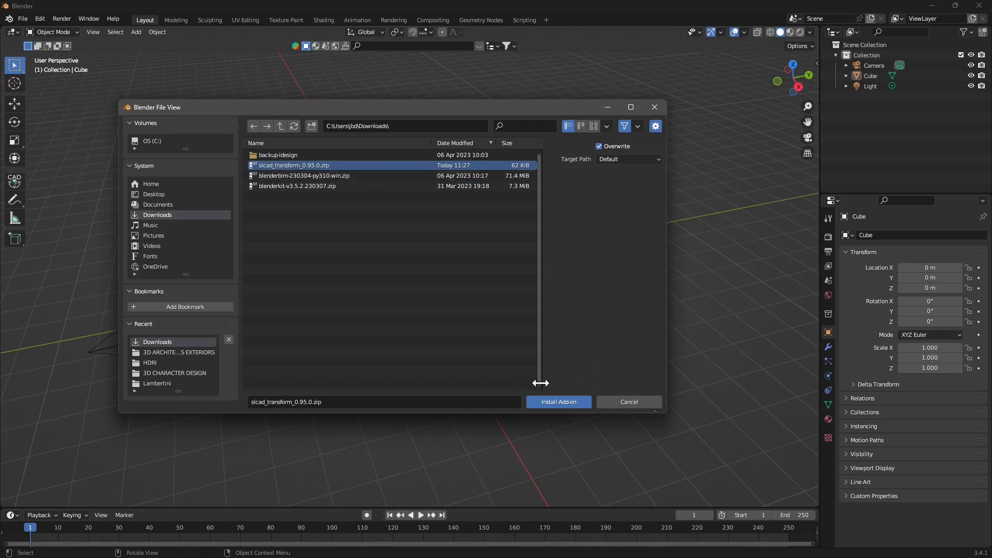
pyautogui.moveTo(558, 402)
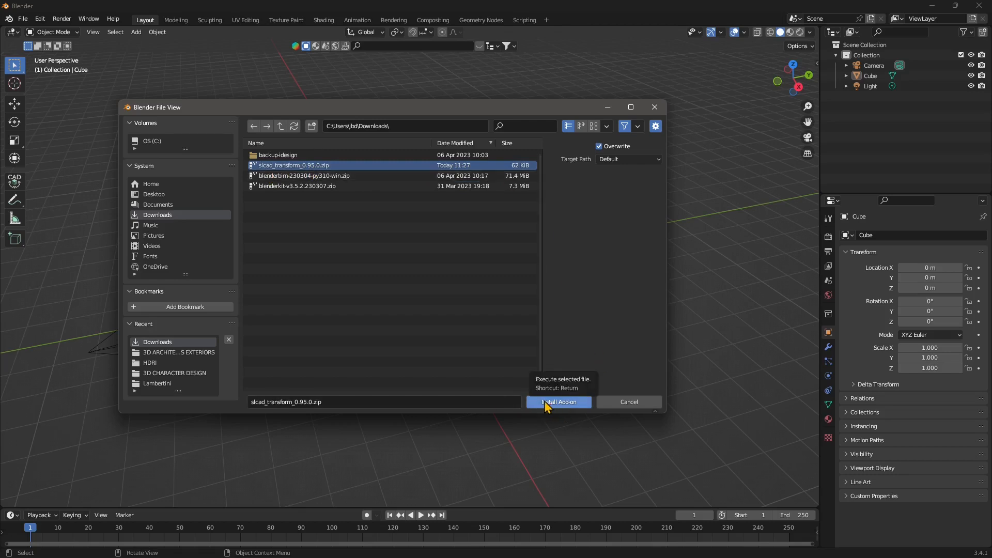
pyautogui.click(557, 402)
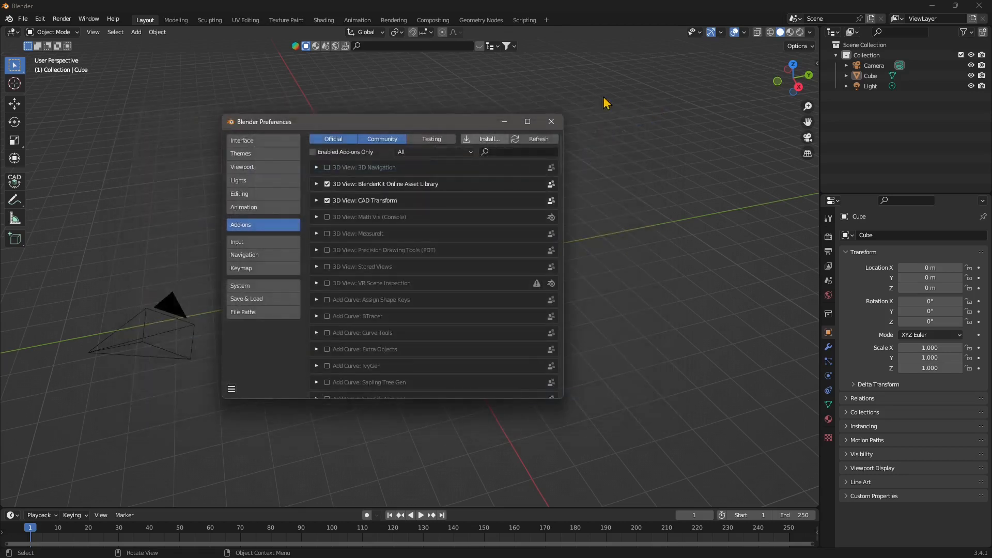
# Filter the add-ons by 'cad tran', then toggle CAD Transform off and back on.
pyautogui.click(515, 152)
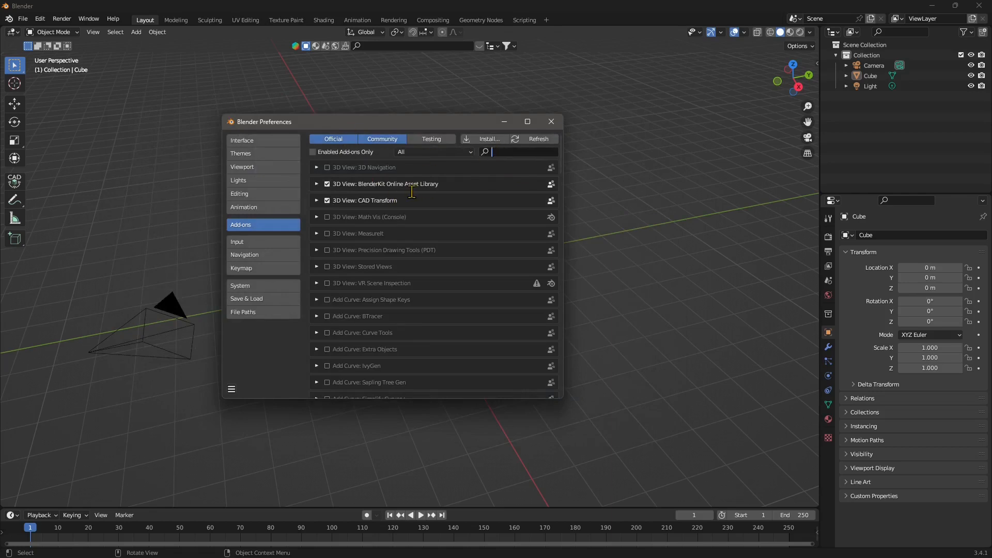
pyautogui.write('cad tra')
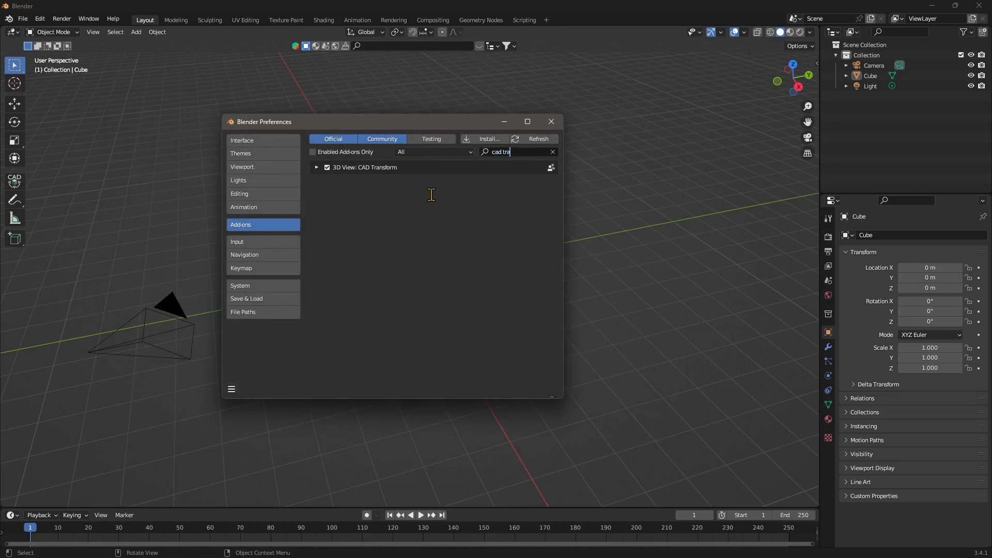
pyautogui.write('n')
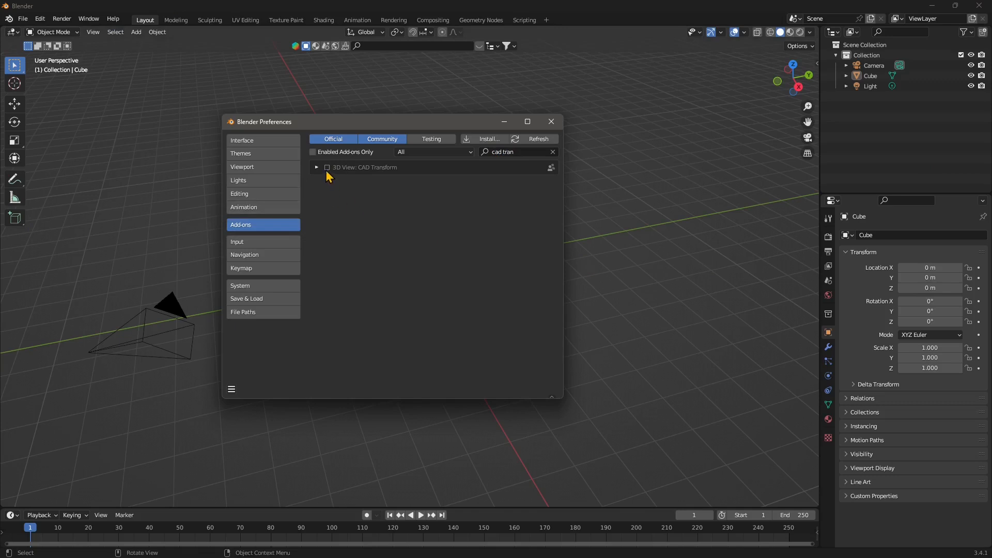
pyautogui.click(327, 167)
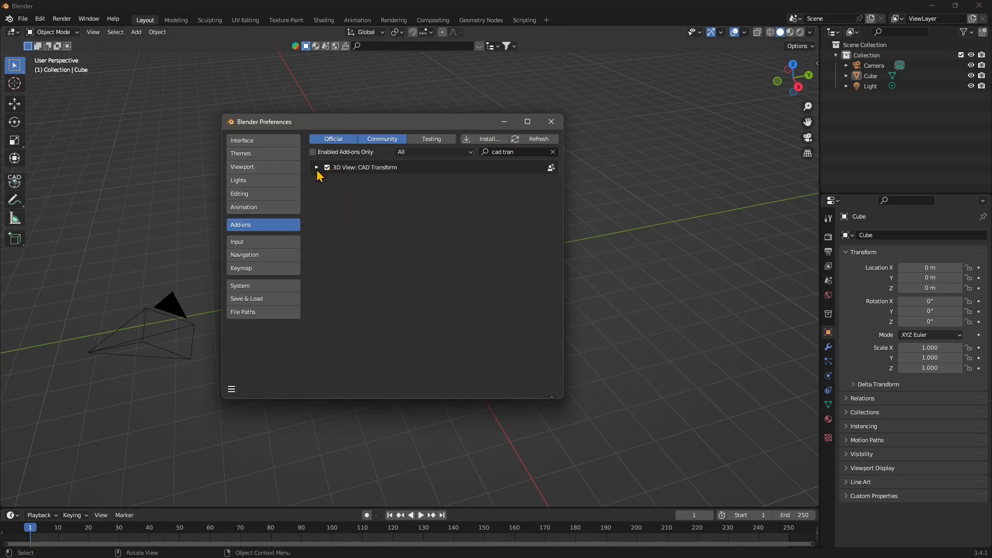
pyautogui.click(316, 167)
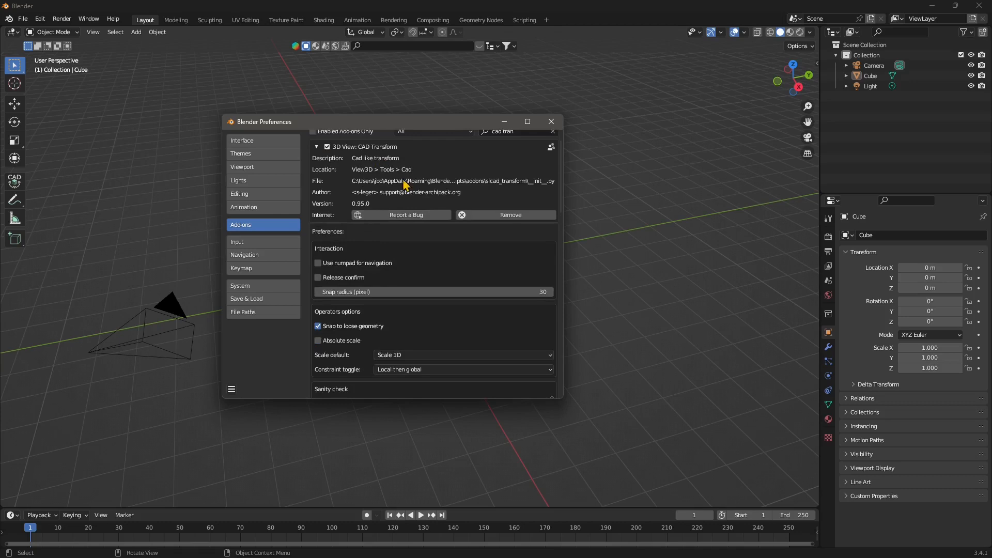
pyautogui.moveTo(319, 229)
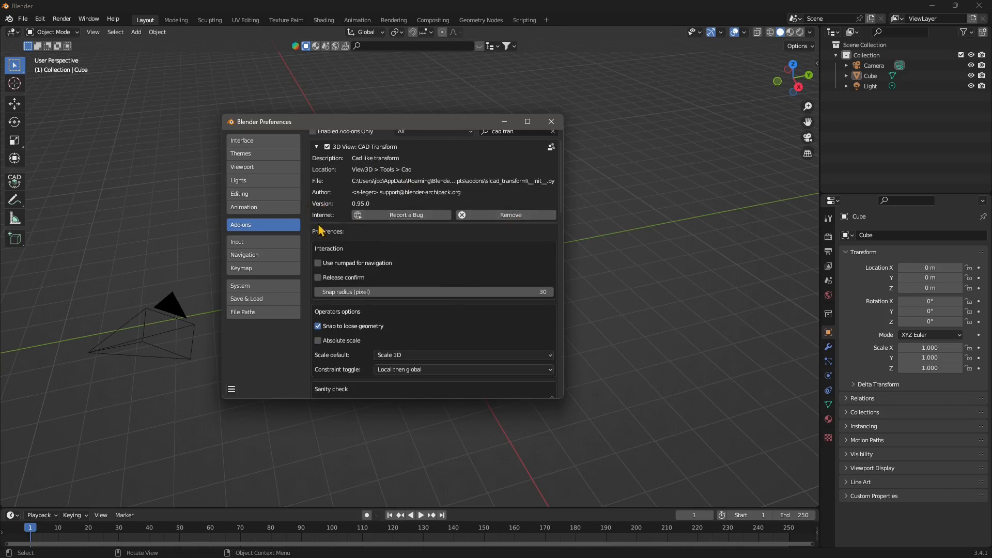
pyautogui.scroll(-3)
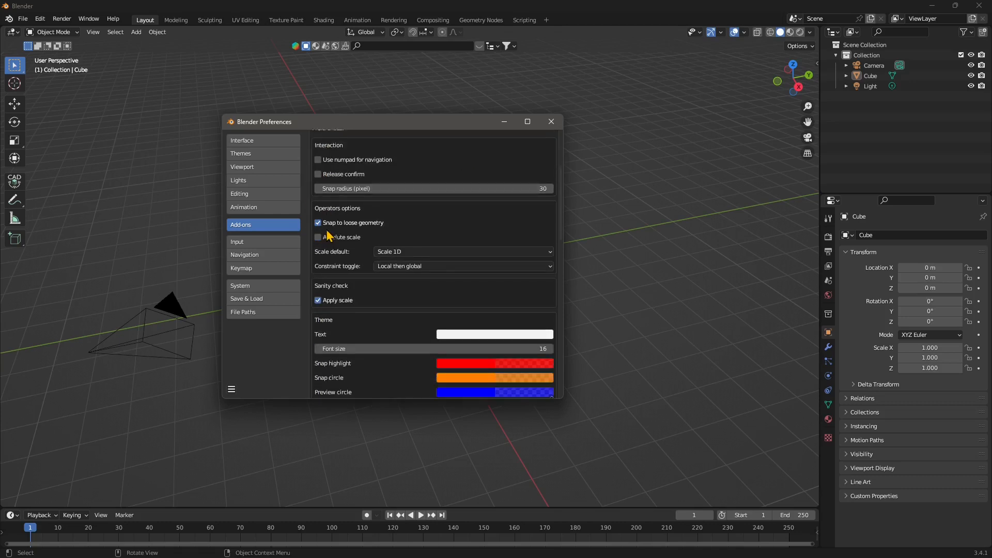
pyautogui.scroll(-3)
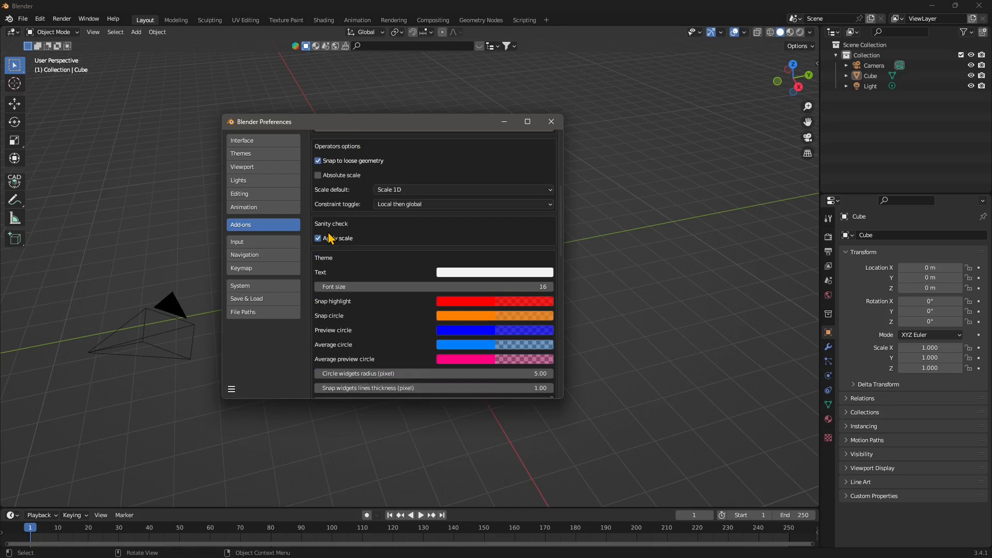
pyautogui.scroll(-3)
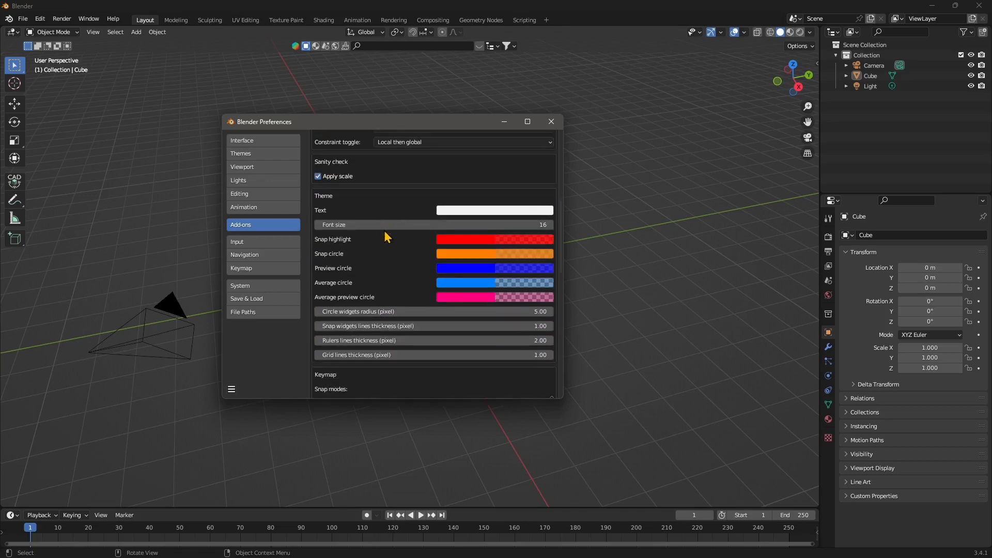
pyautogui.scroll(-3)
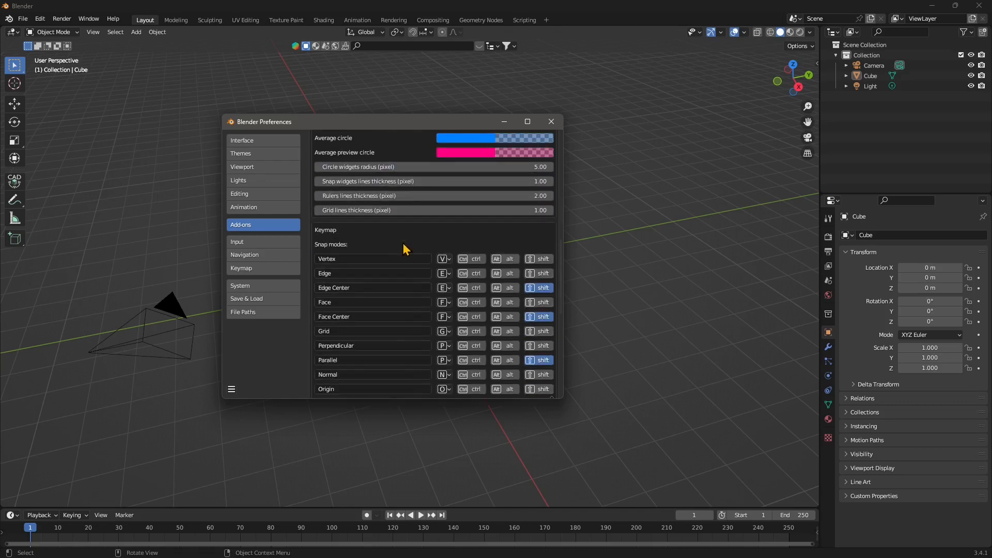
pyautogui.scroll(-3)
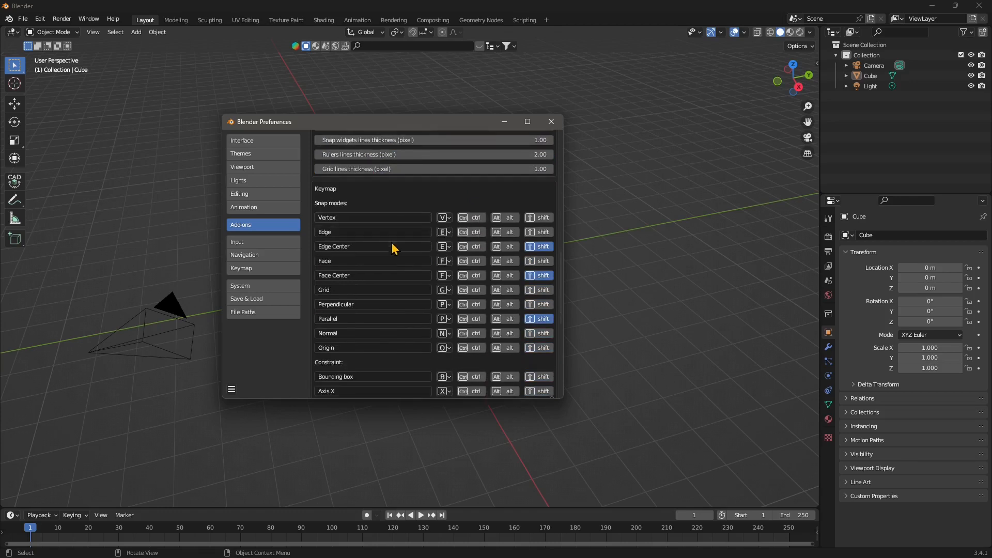
pyautogui.moveTo(352, 223)
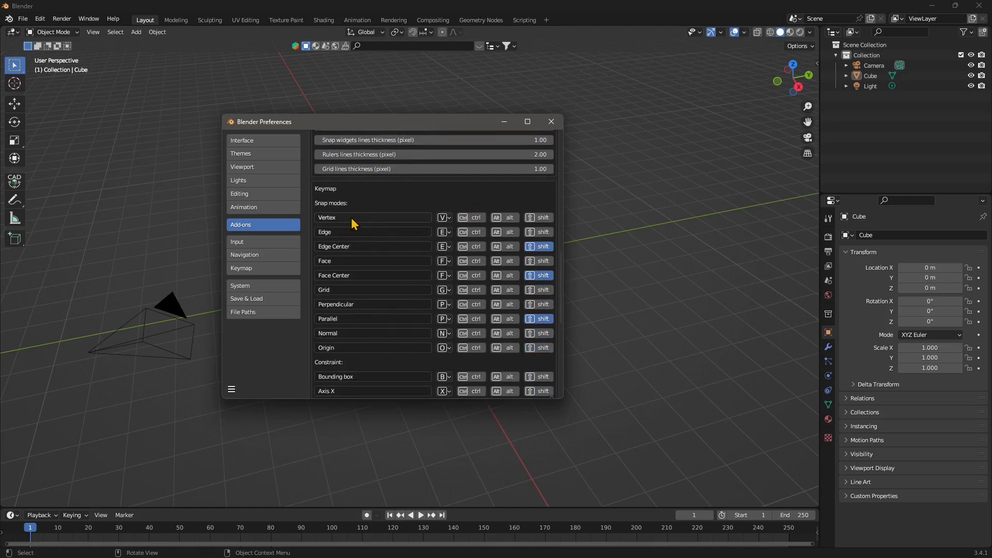
pyautogui.scroll(-3)
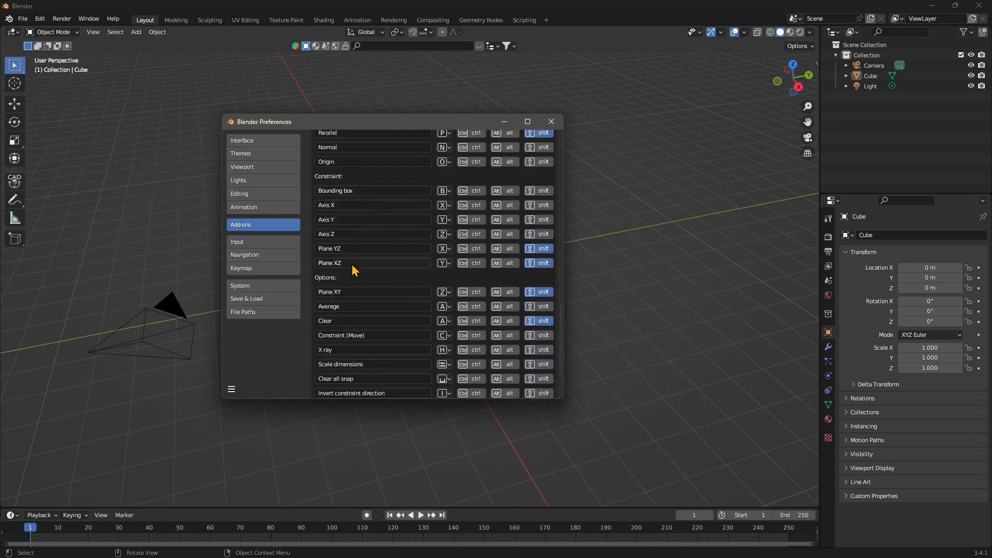
pyautogui.scroll(-3)
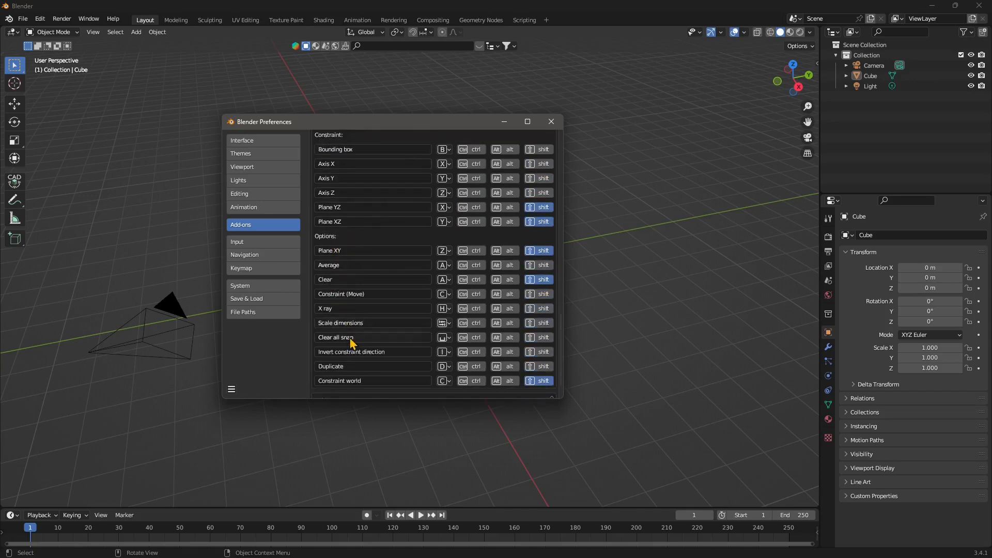
pyautogui.scroll(-3)
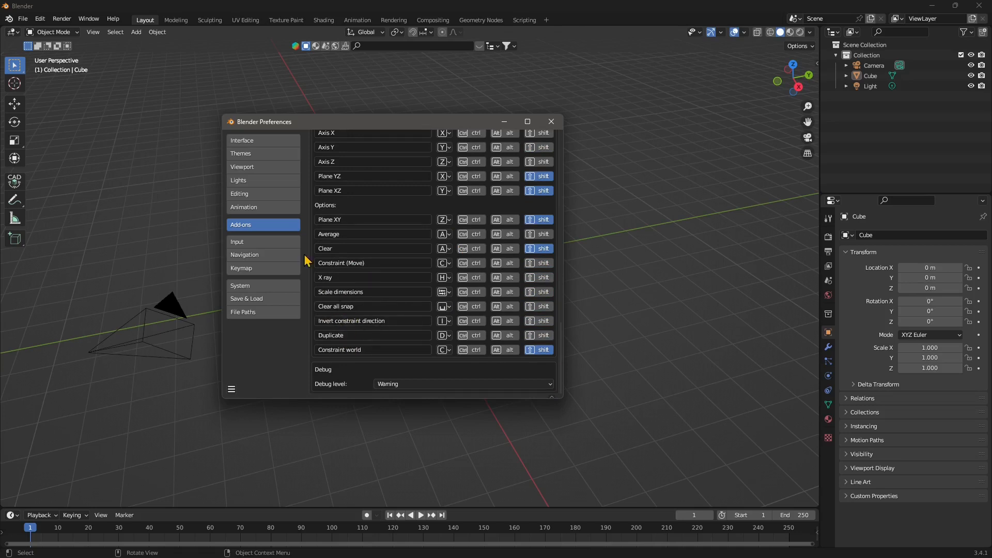
pyautogui.moveTo(550, 121)
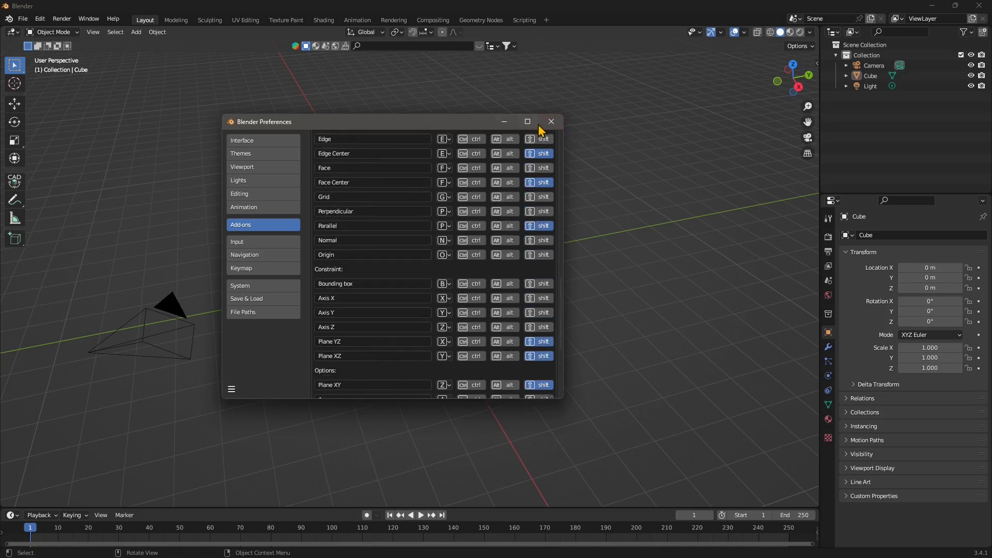
# Close the Preferences window to return to the viewport.
pyautogui.click(549, 121)
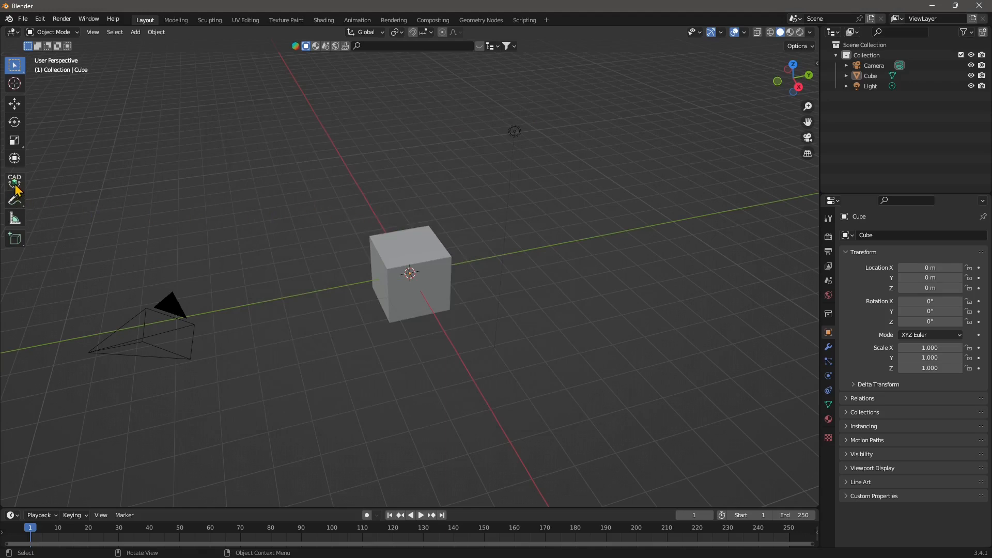
pyautogui.moveTo(14, 182)
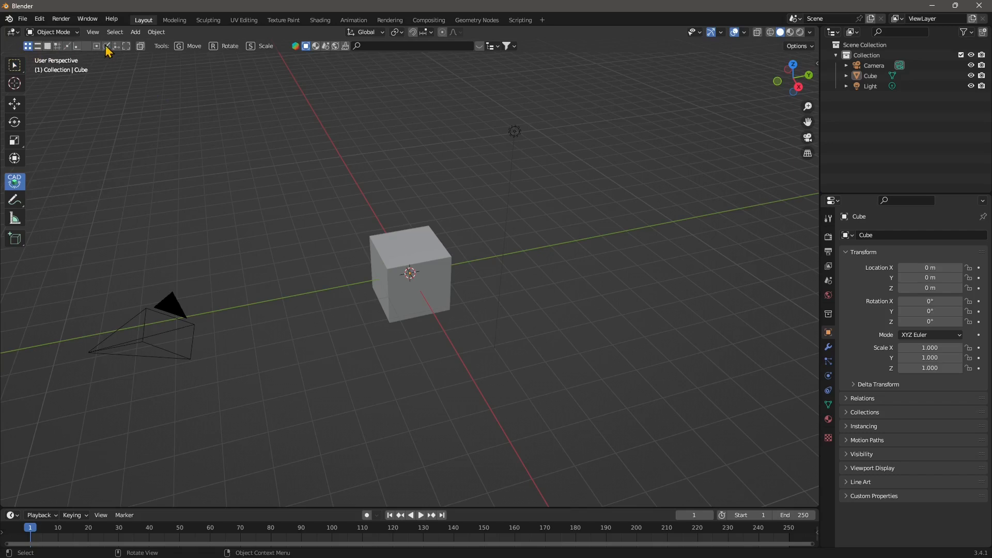
pyautogui.moveTo(130, 47)
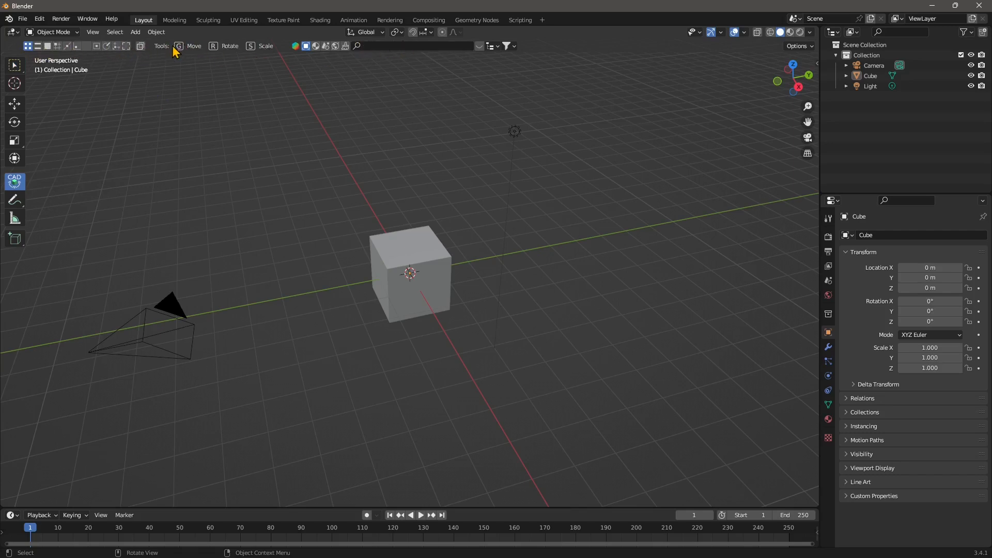
pyautogui.moveTo(180, 53)
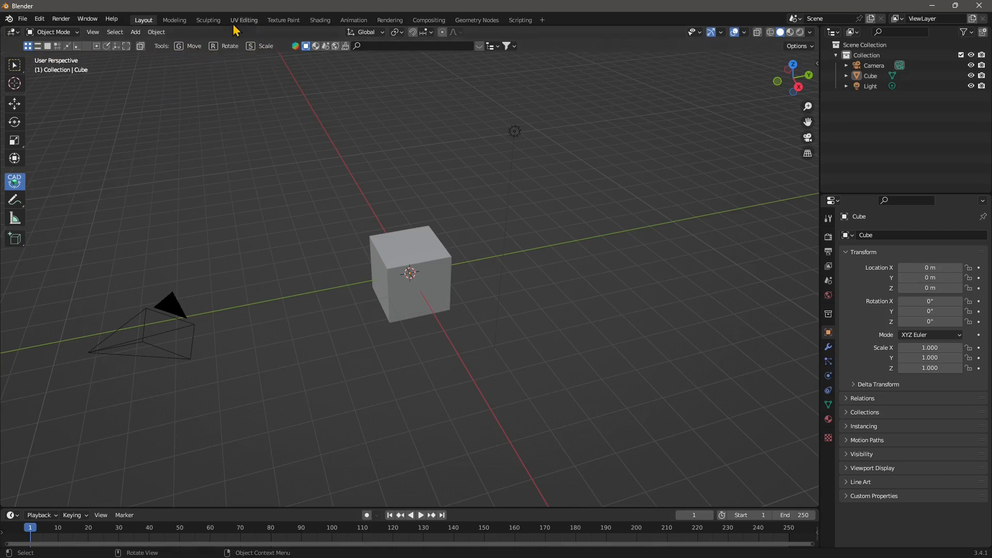
pyautogui.moveTo(185, 45)
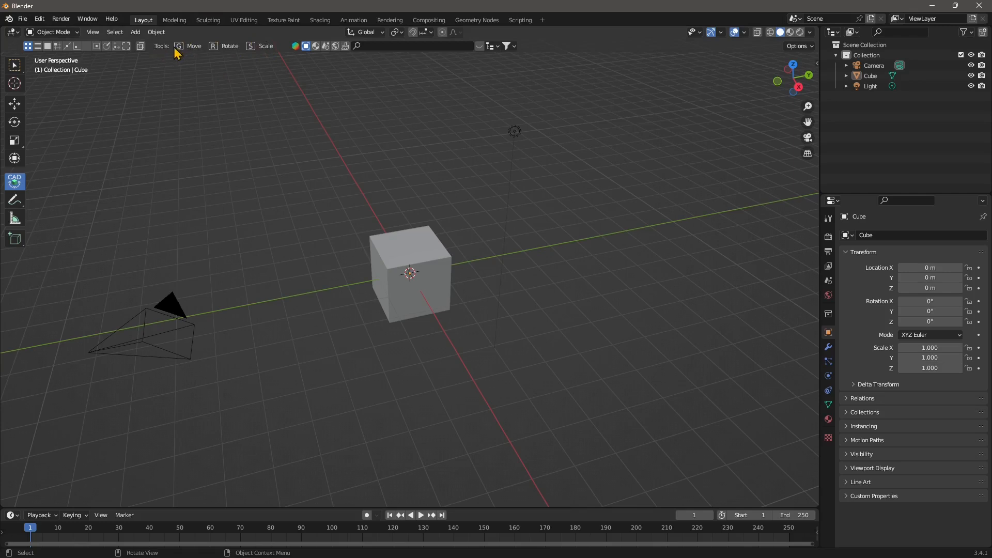
pyautogui.moveTo(702, 112)
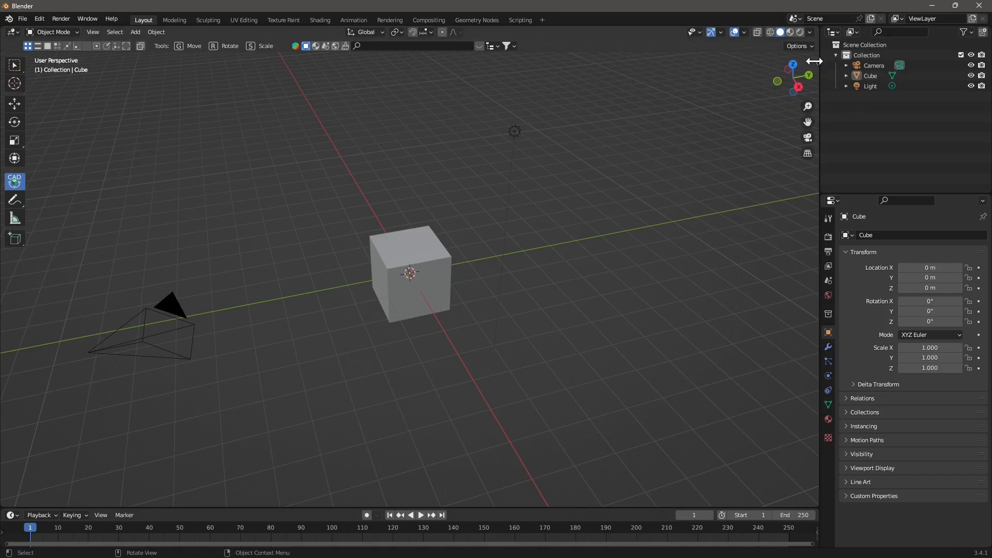
# Open the sidebar's Tool tab, then collapse and re-expand the CAD Transform Shortcuts panel.
pyautogui.click(813, 66)
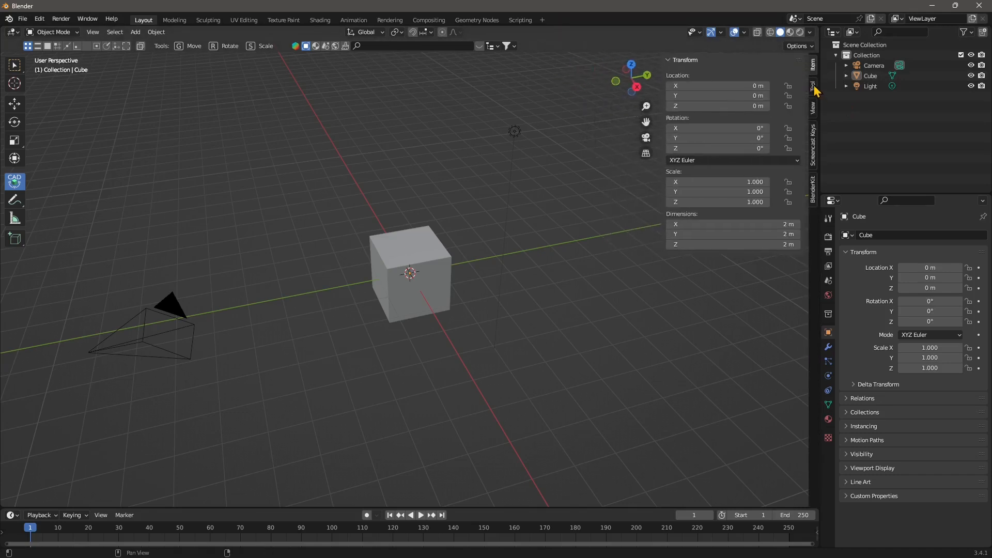
pyautogui.click(813, 88)
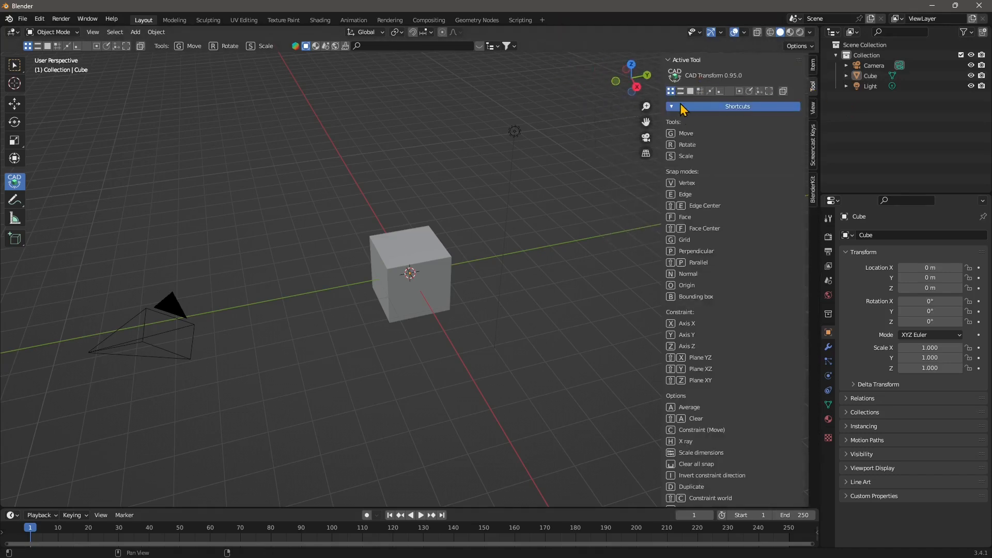
pyautogui.click(670, 106)
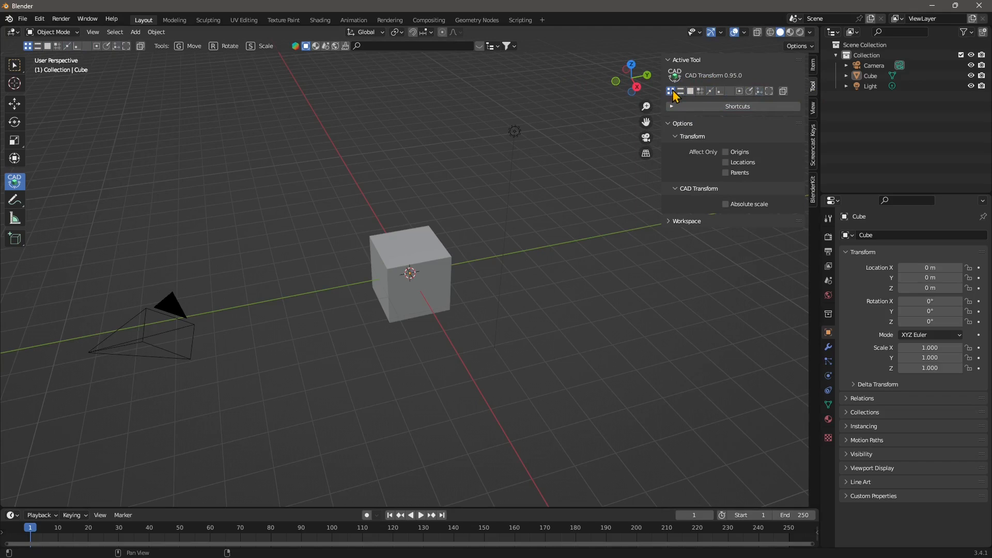
pyautogui.click(736, 107)
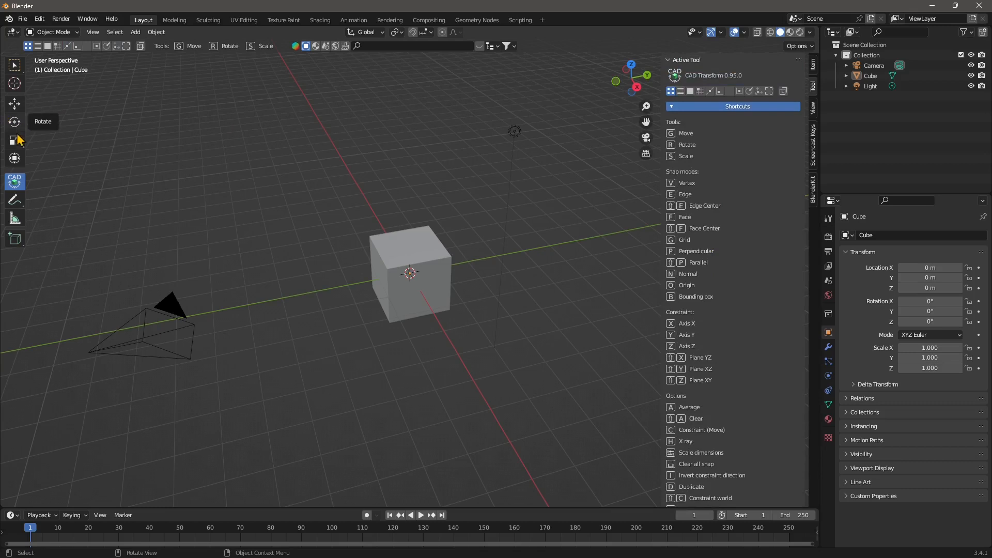
# Activate the Move tool, select the cube, and orbit to a new angle.
pyautogui.click(14, 104)
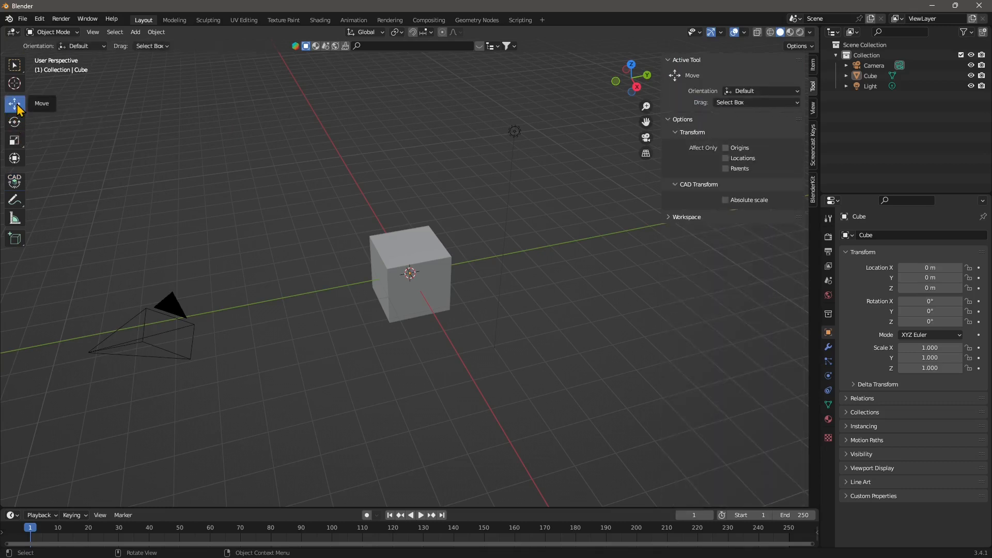
pyautogui.click(410, 272)
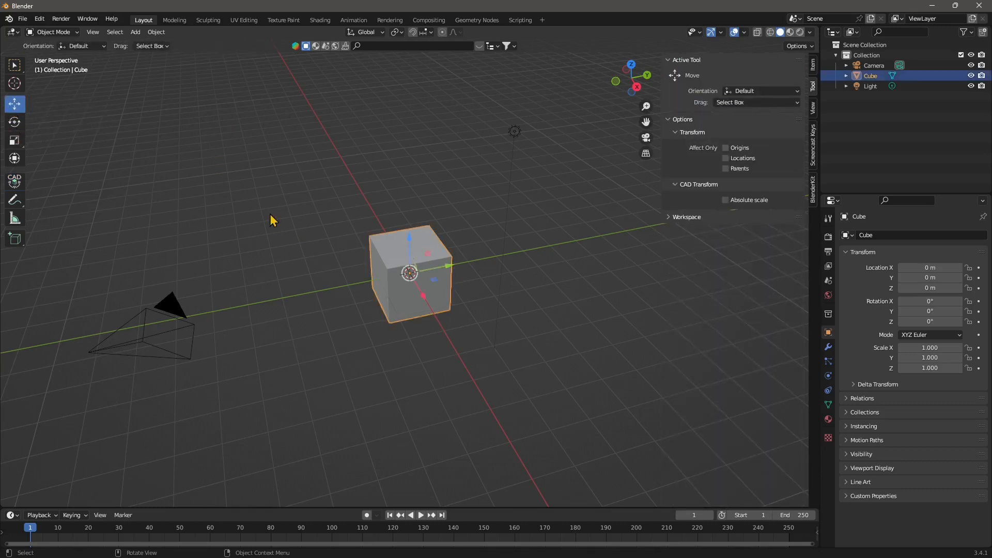
pyautogui.moveTo(410, 273); pyautogui.dragTo(266, 152)
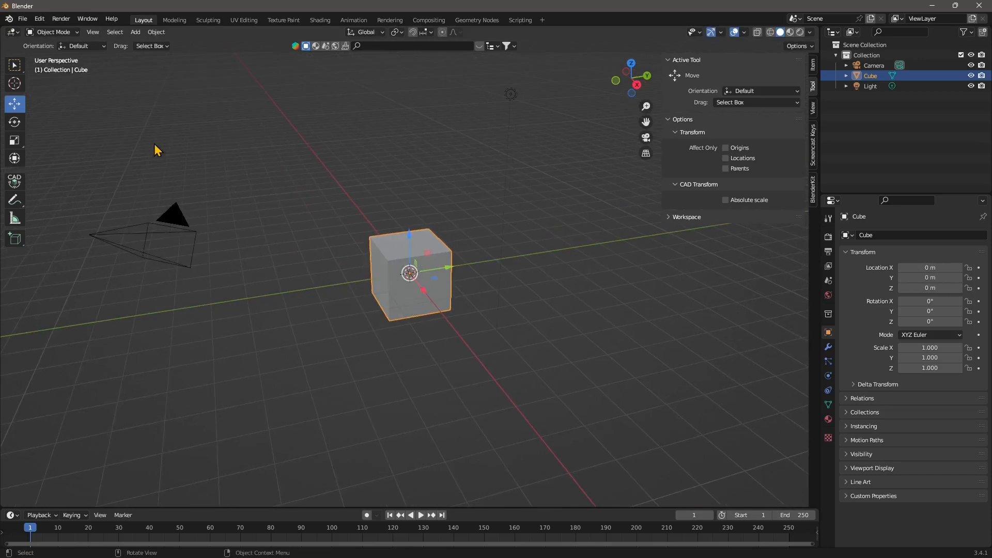
# Switch the active tool back to CAD Transform from the toolbar.
pyautogui.click(14, 181)
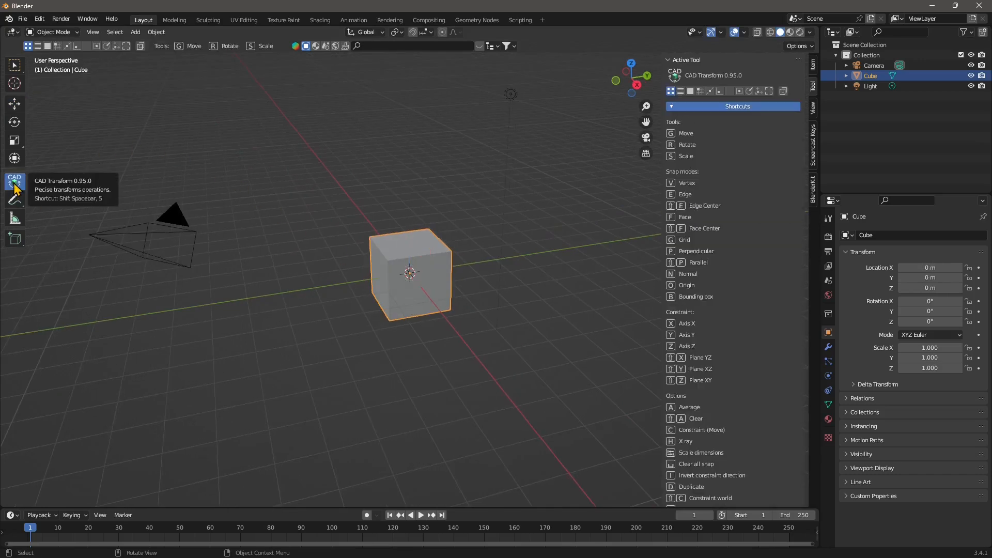
pyautogui.moveTo(438, 179)
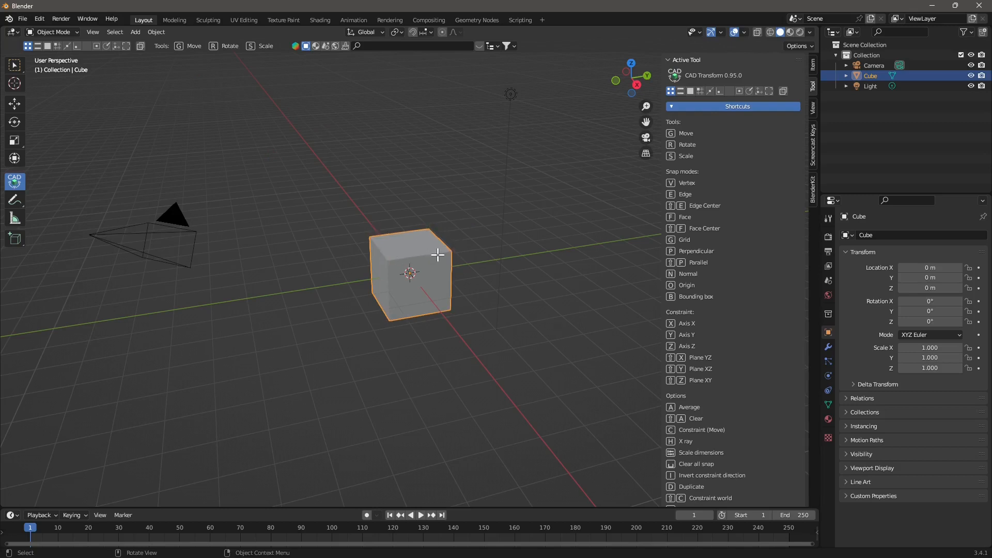
pyautogui.moveTo(382, 252)
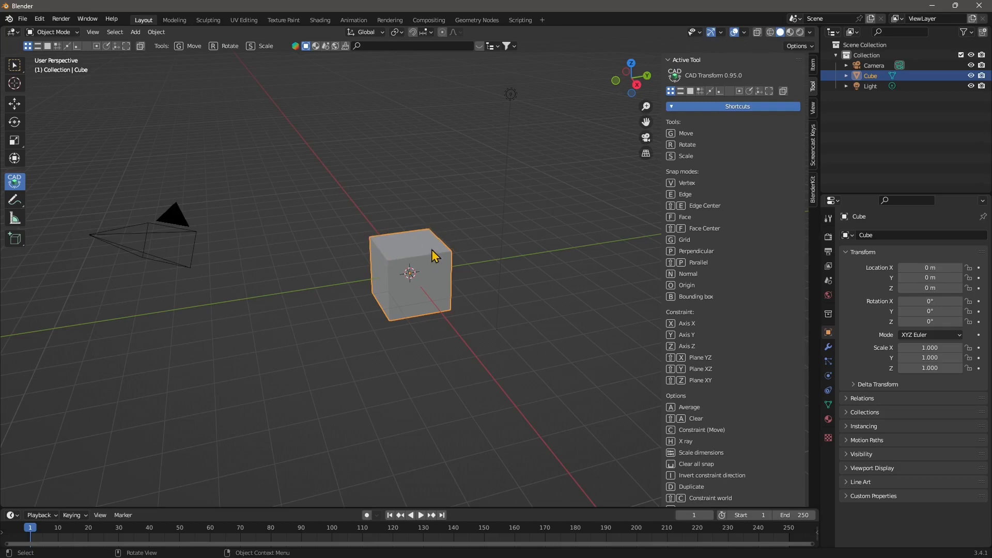
pyautogui.moveTo(135, 31)
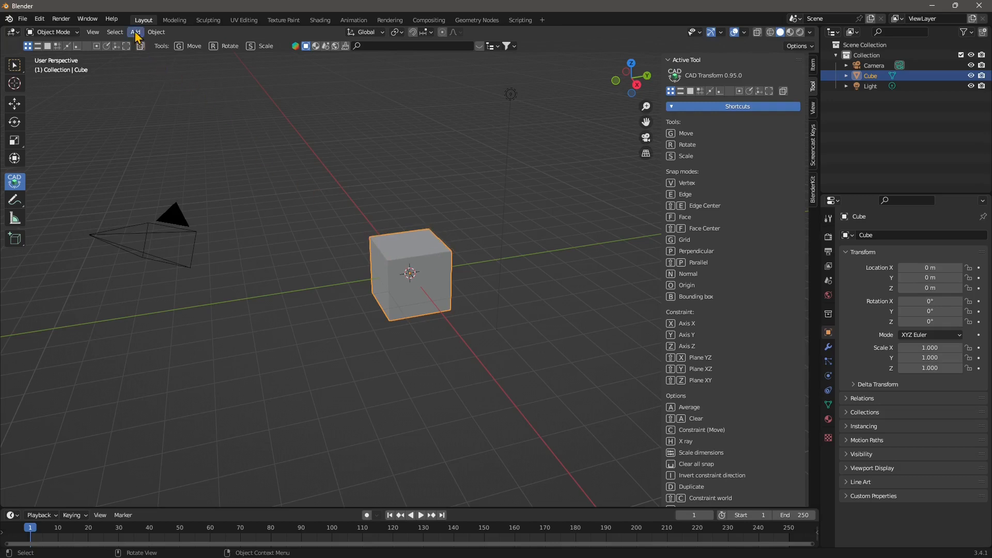
# Add Cube.001 at the origin via Add > Mesh > Cube.
pyautogui.click(135, 31)
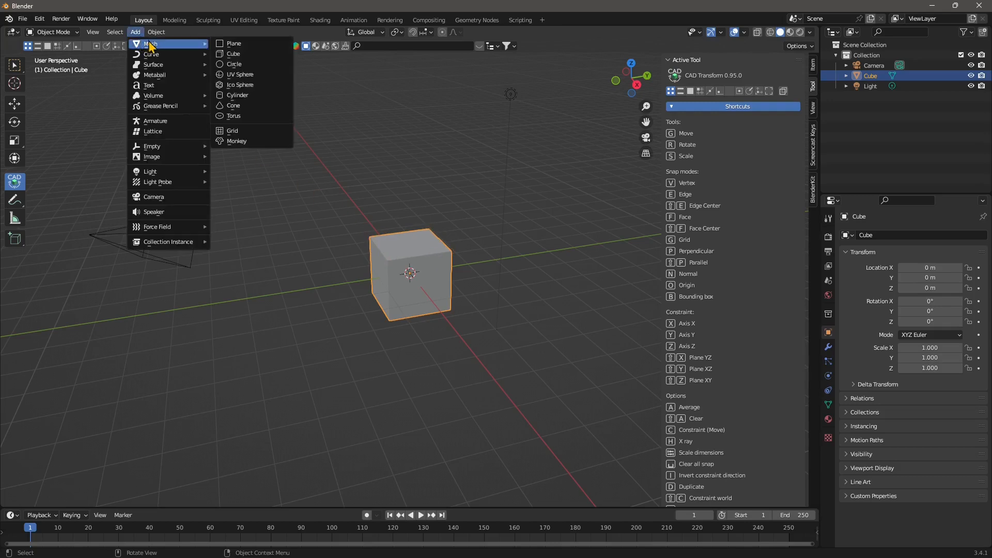
pyautogui.moveTo(205, 50)
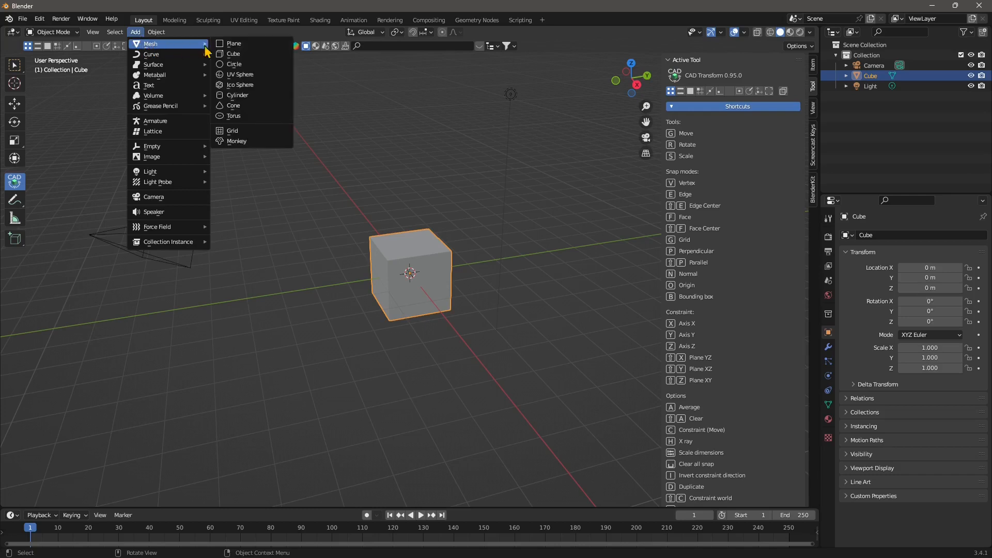
pyautogui.click(233, 53)
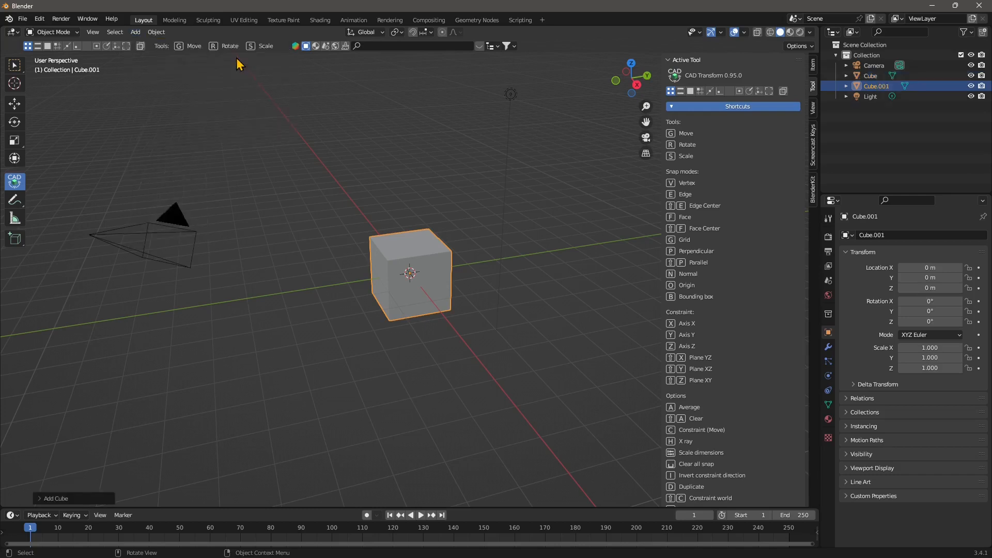
pyautogui.moveTo(14, 103)
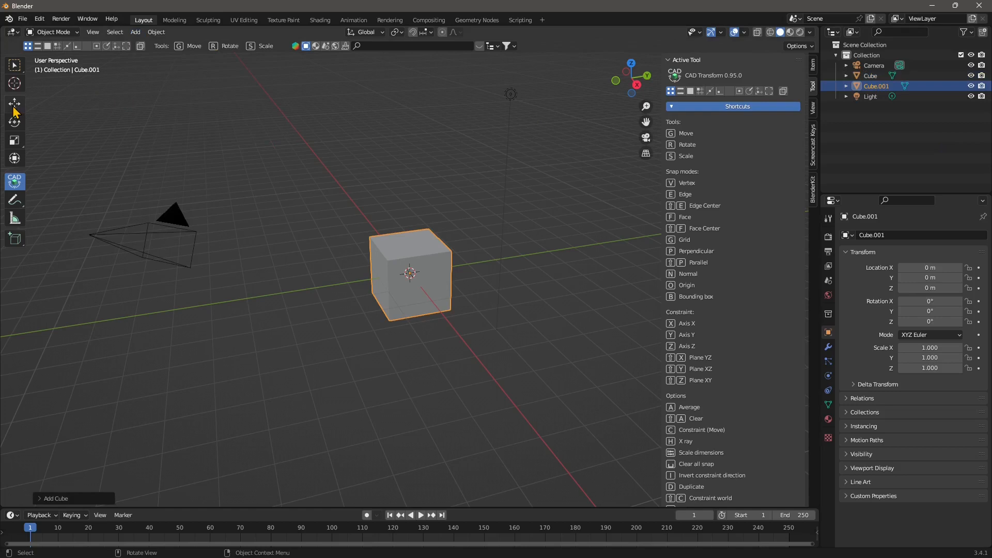
# Drag Cube.001 along Y to about 5.4 m beside Cube, then reselect it.
pyautogui.click(14, 104)
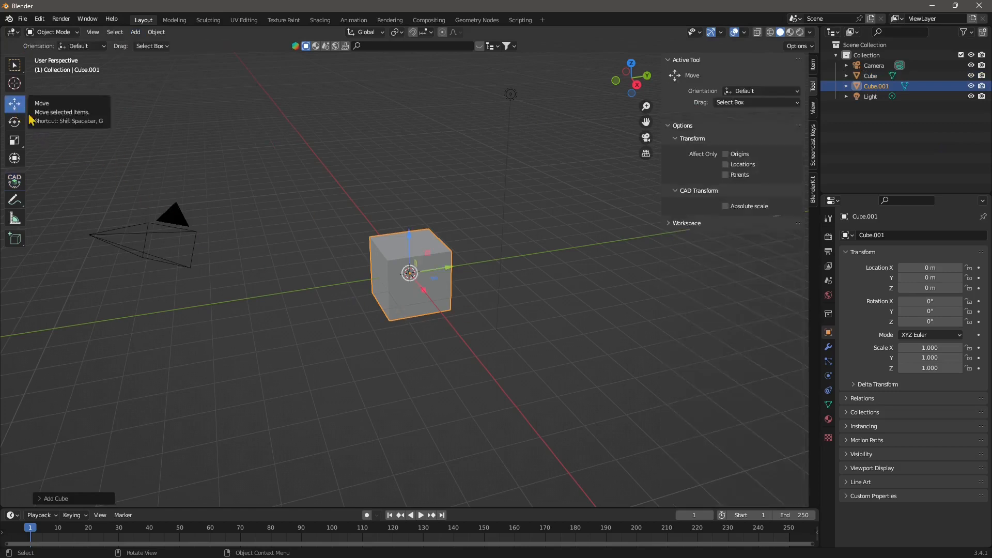
pyautogui.moveTo(409, 274); pyautogui.dragTo(492, 269)
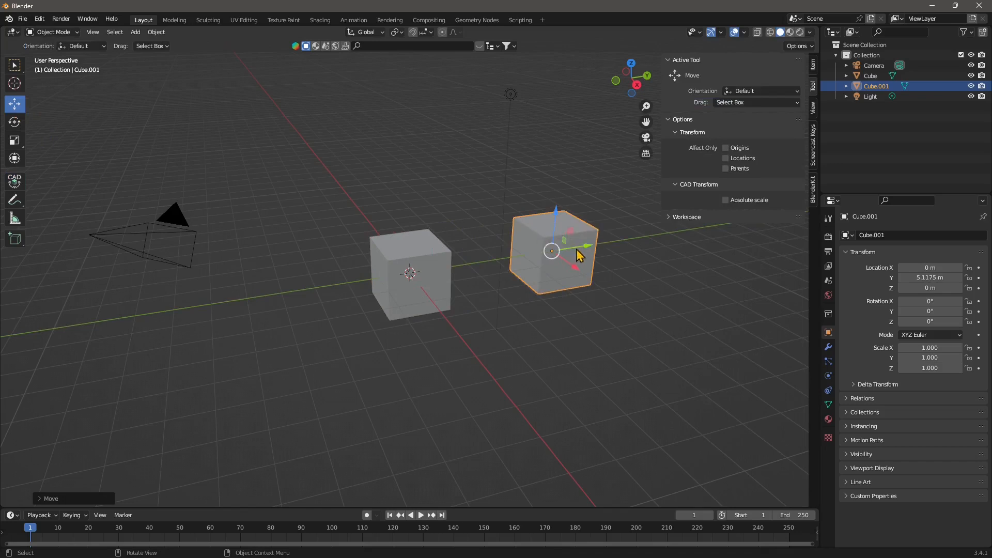
pyautogui.moveTo(579, 253); pyautogui.dragTo(599, 289)
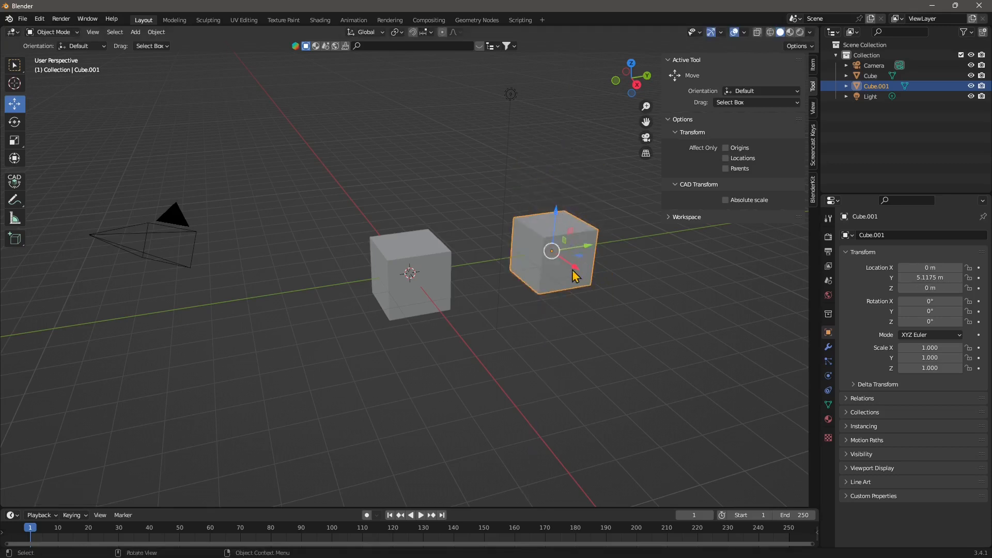
pyautogui.moveTo(534, 302)
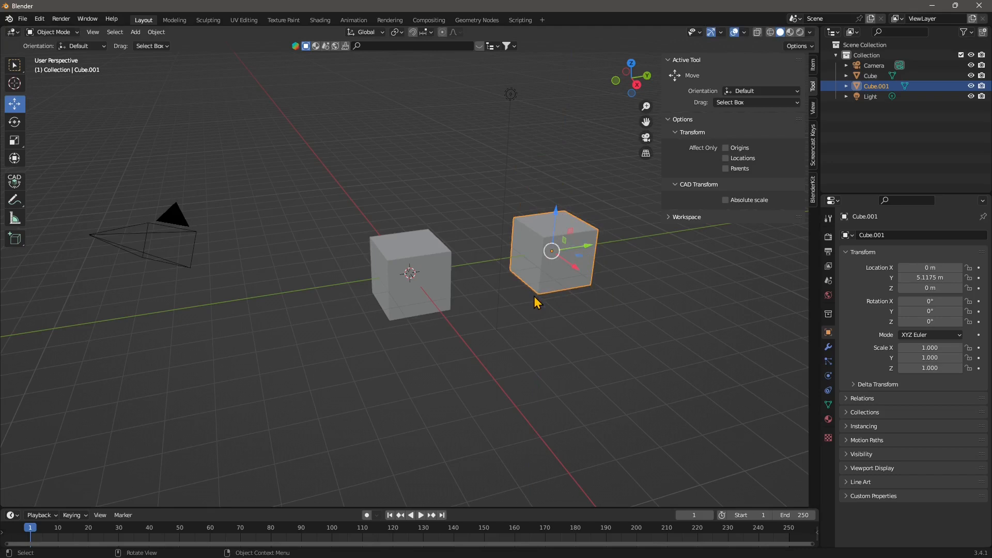
pyautogui.moveTo(591, 241)
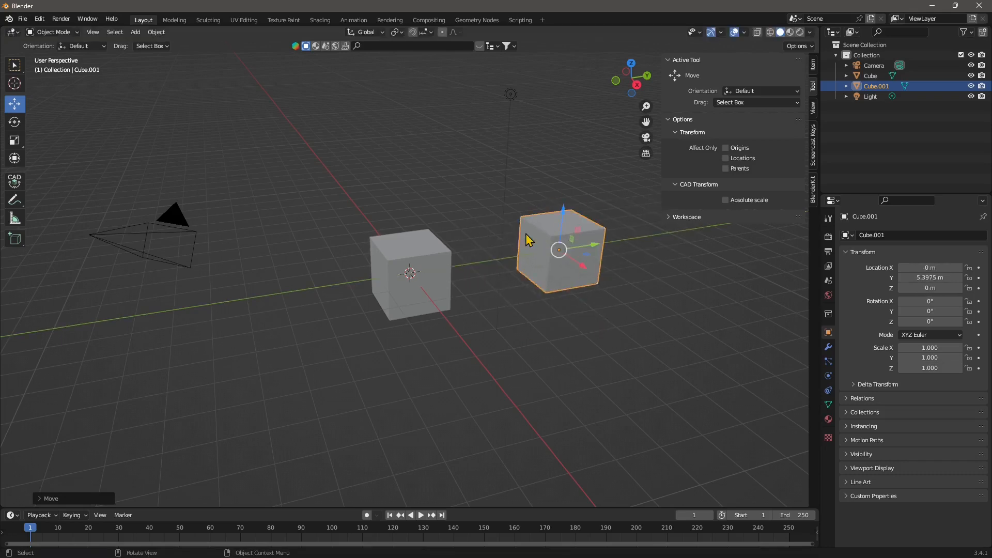
pyautogui.click(410, 272)
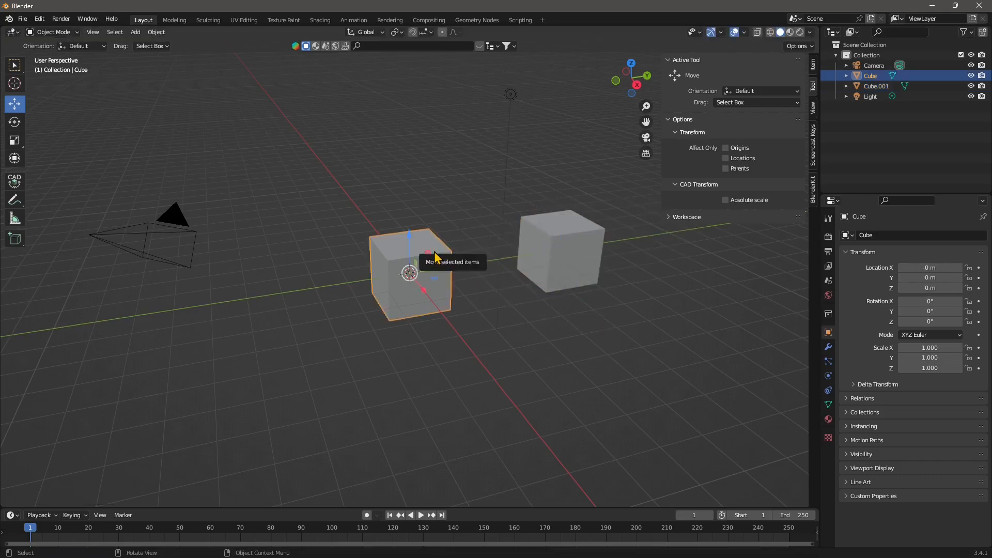
pyautogui.click(559, 248)
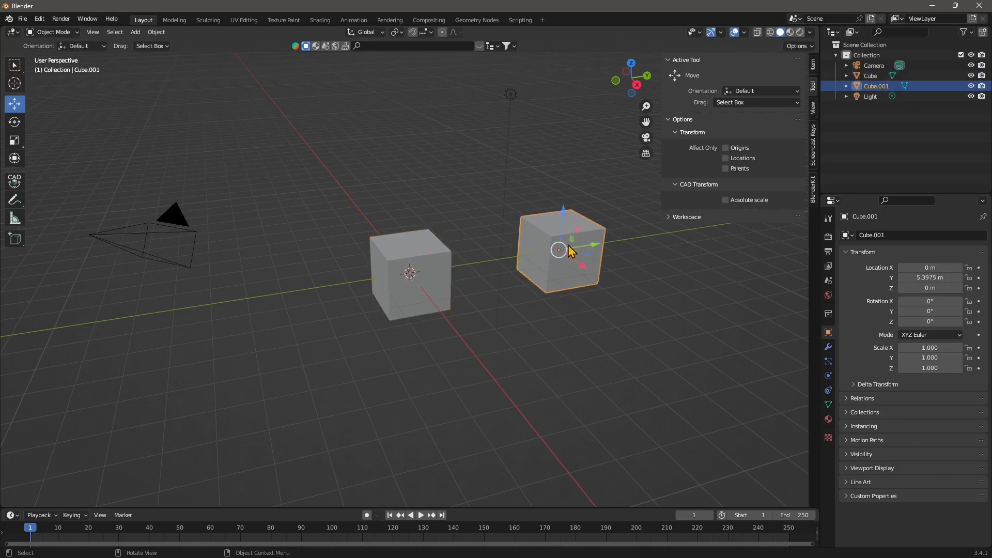
pyautogui.moveTo(18, 189)
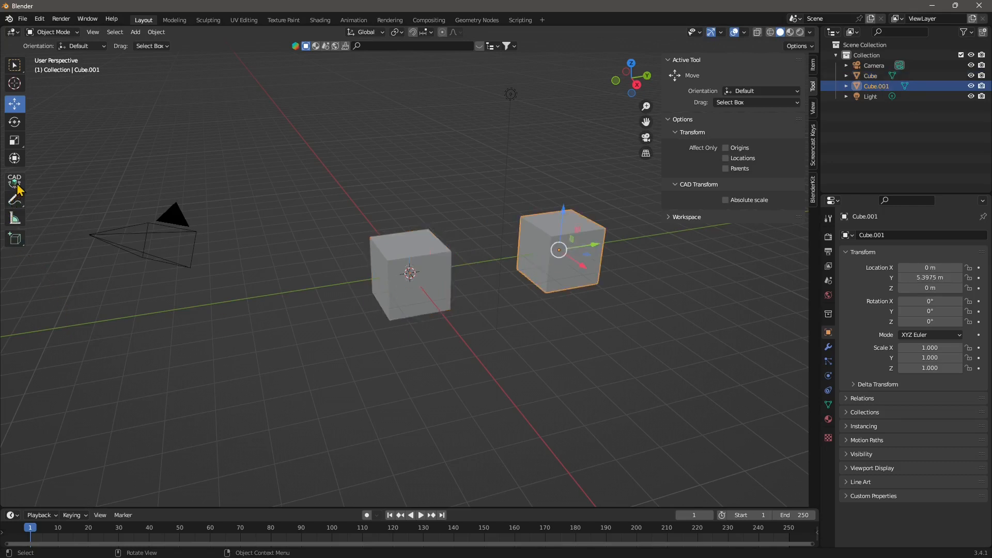
pyautogui.moveTo(14, 183)
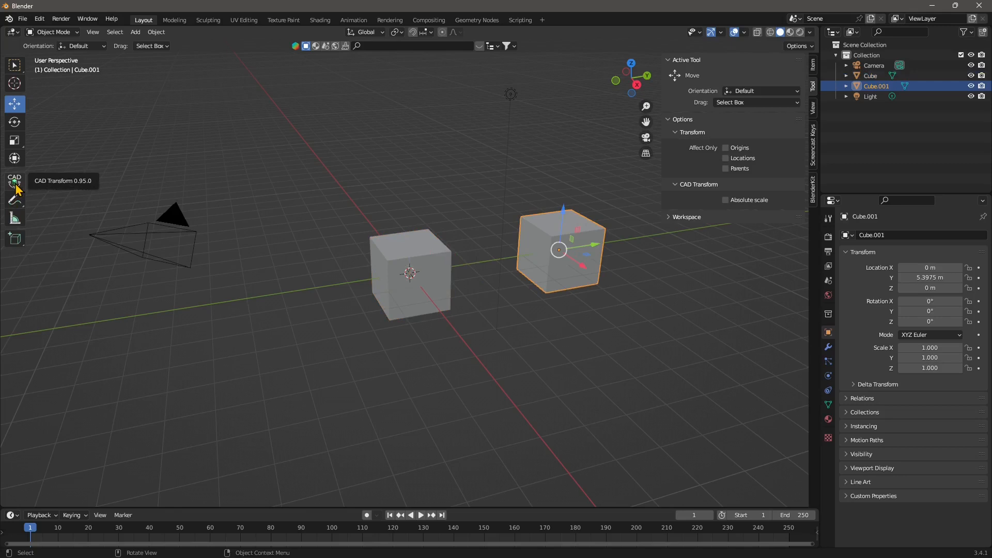
# With CAD Transform, snap Cube.001 vertex-to-vertex flush against Cube at Y = 2 m.
pyautogui.click(13, 181)
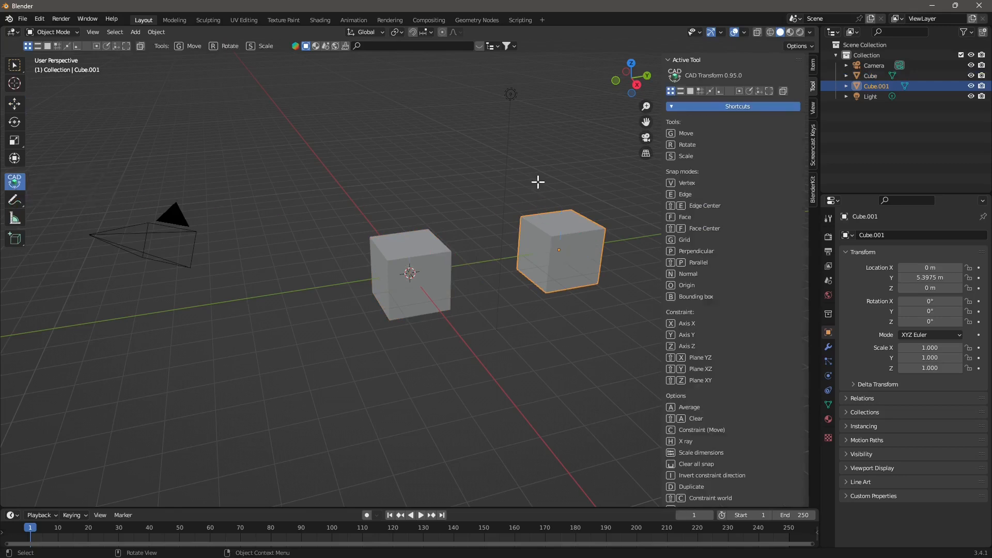
pyautogui.moveTo(558, 237)
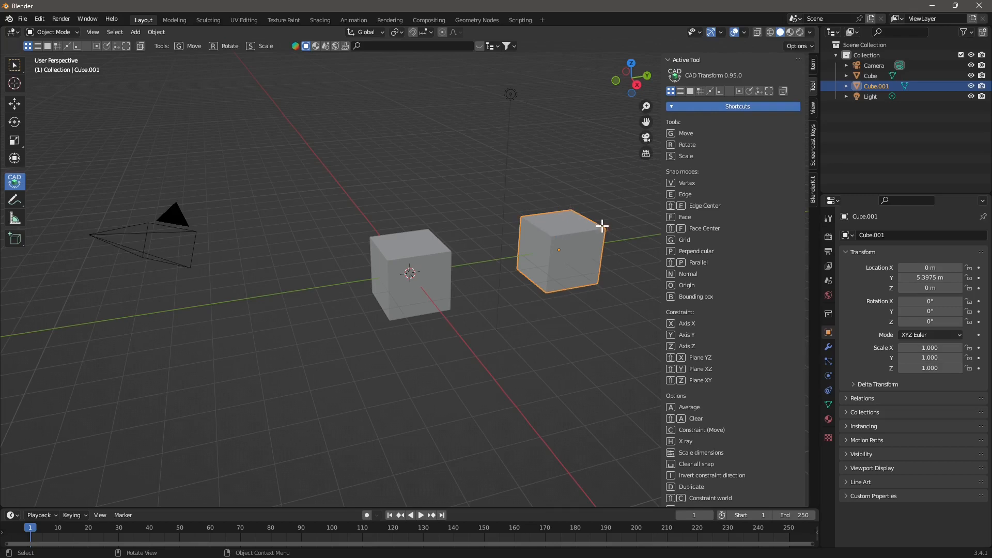
pyautogui.moveTo(547, 220)
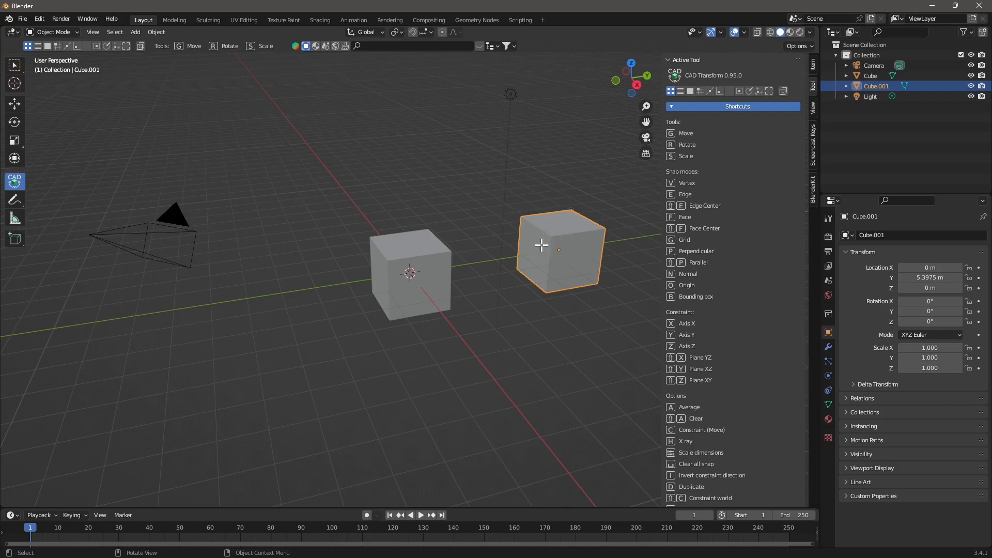
pyautogui.moveTo(550, 237)
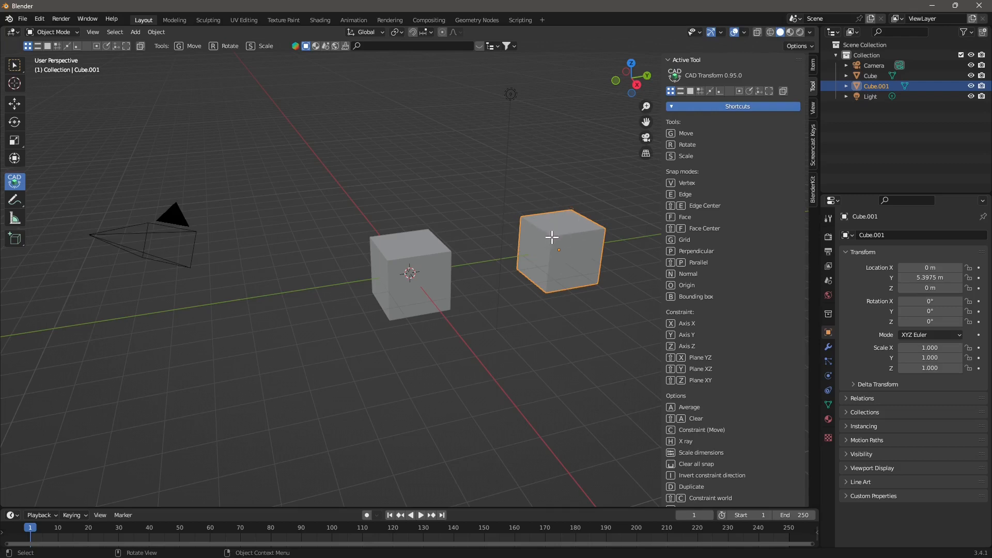
pyautogui.moveTo(550, 237); pyautogui.dragTo(484, 247)
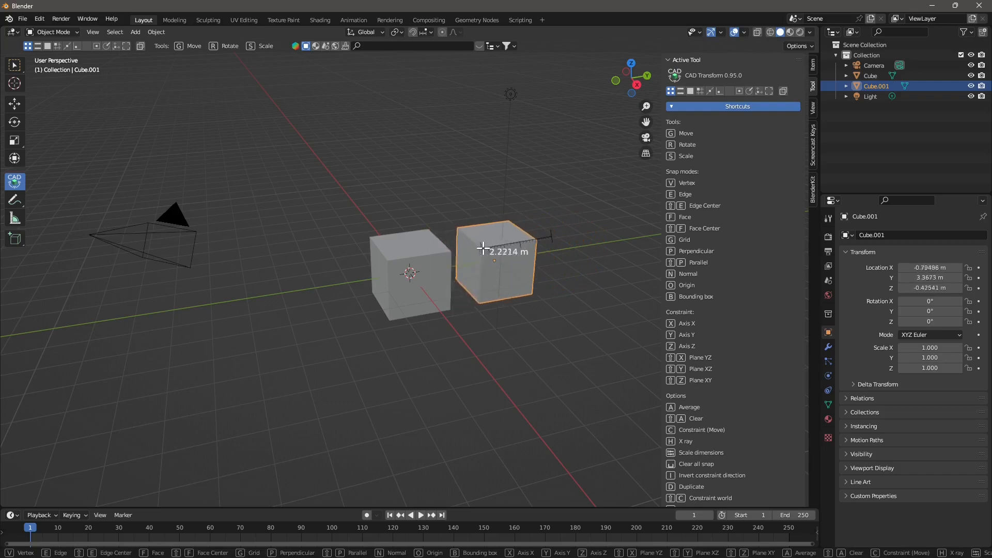
pyautogui.moveTo(498, 250); pyautogui.dragTo(484, 250)
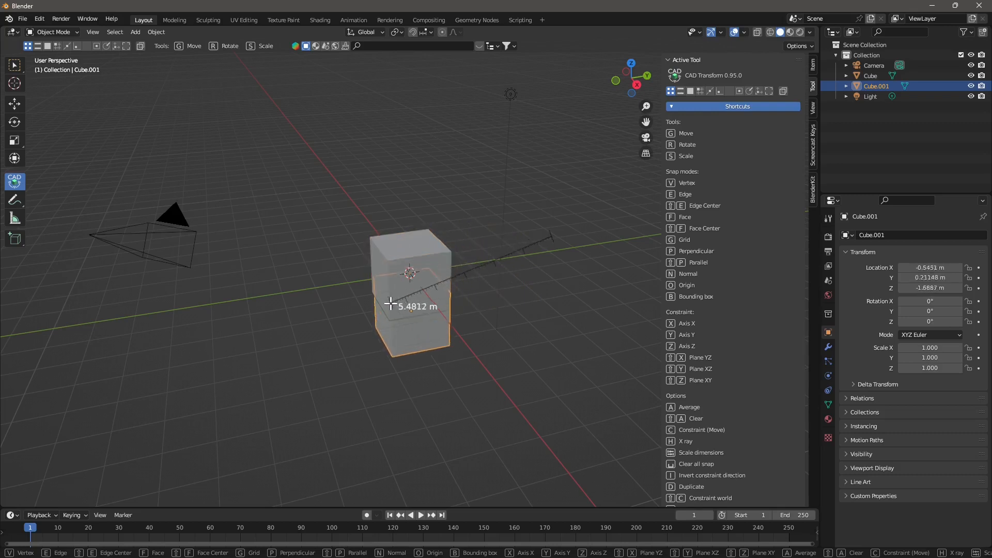
pyautogui.moveTo(412, 291); pyautogui.dragTo(468, 266)
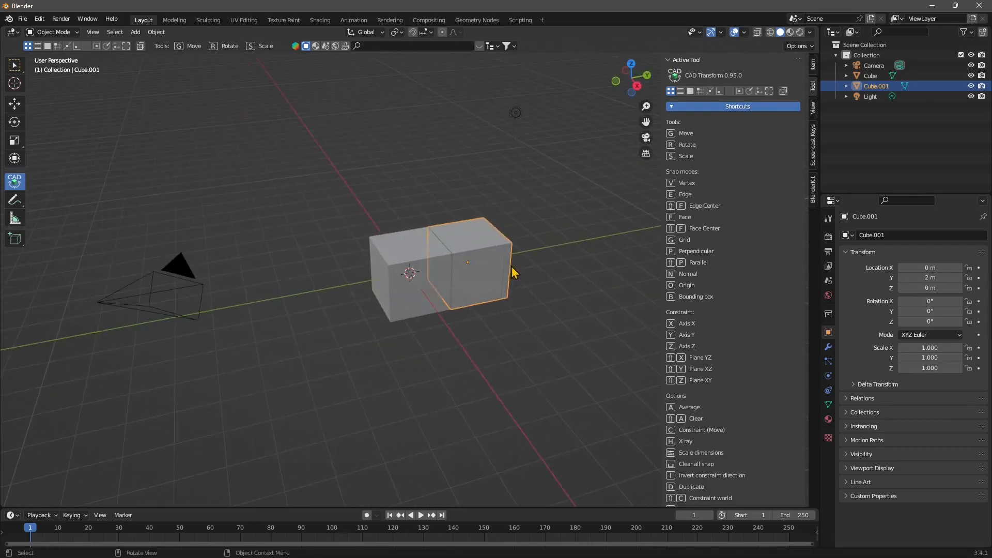
pyautogui.moveTo(194, 66)
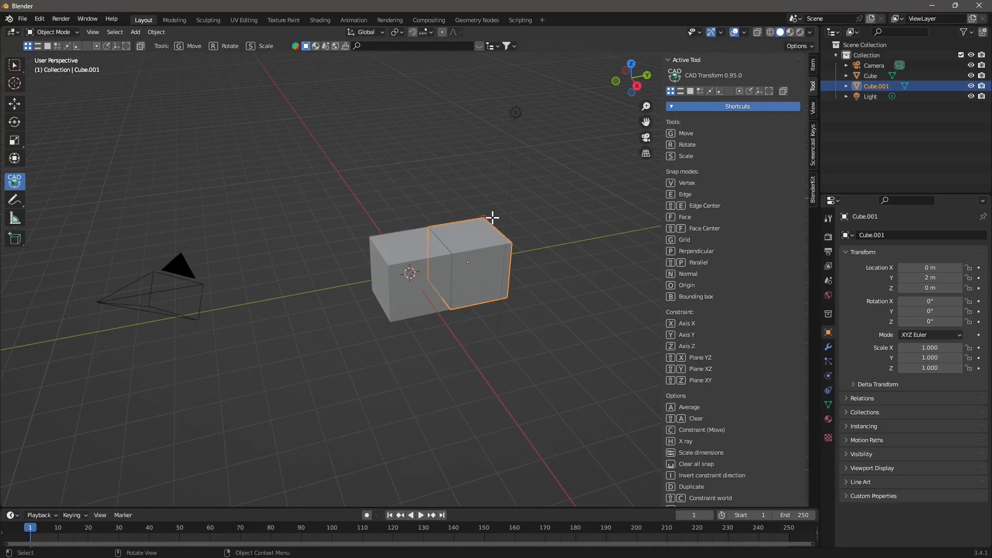
pyautogui.moveTo(476, 154)
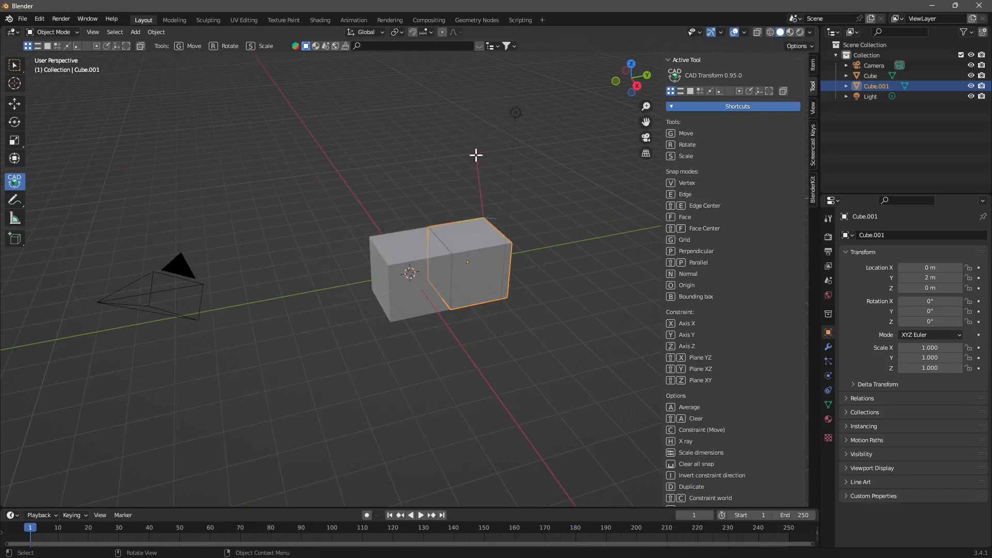
pyautogui.moveTo(513, 108)
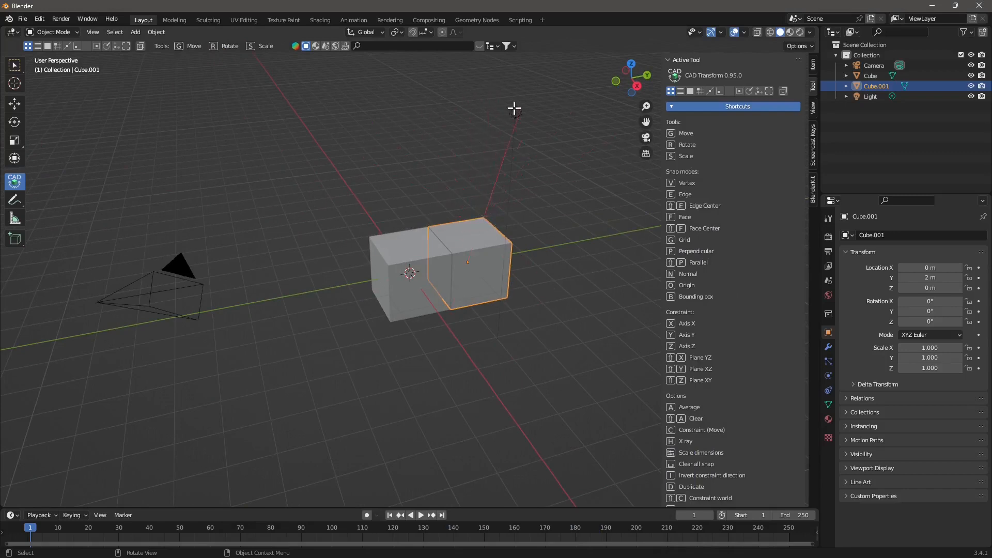
pyautogui.moveTo(487, 163)
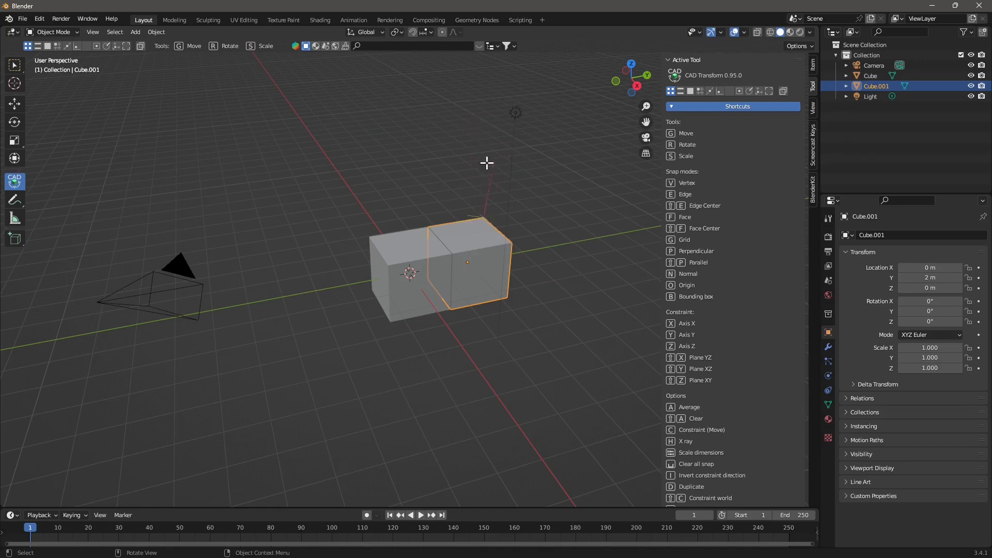
# Drag Cube.001 slightly away from Cube to leave a small gap.
pyautogui.moveTo(487, 163); pyautogui.dragTo(473, 236)
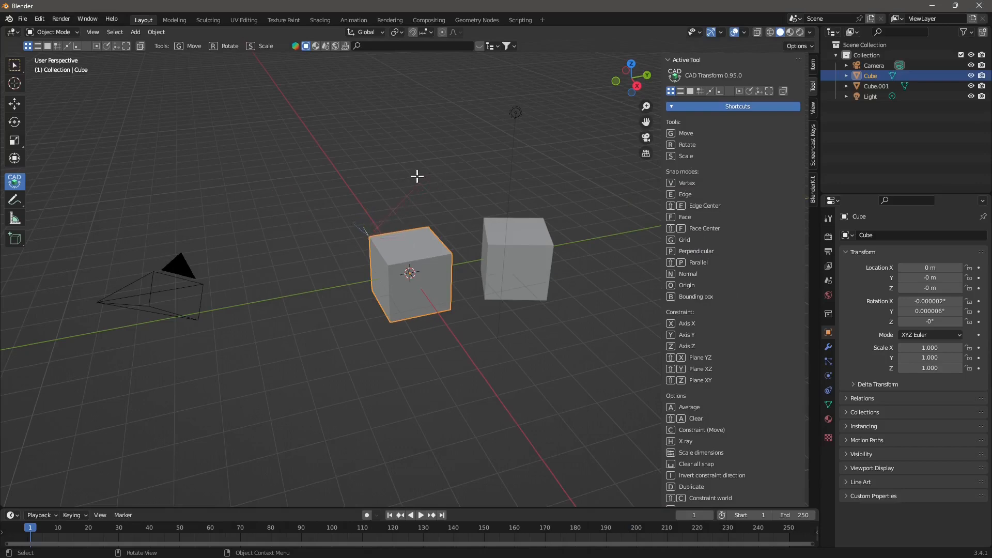
pyautogui.moveTo(387, 267)
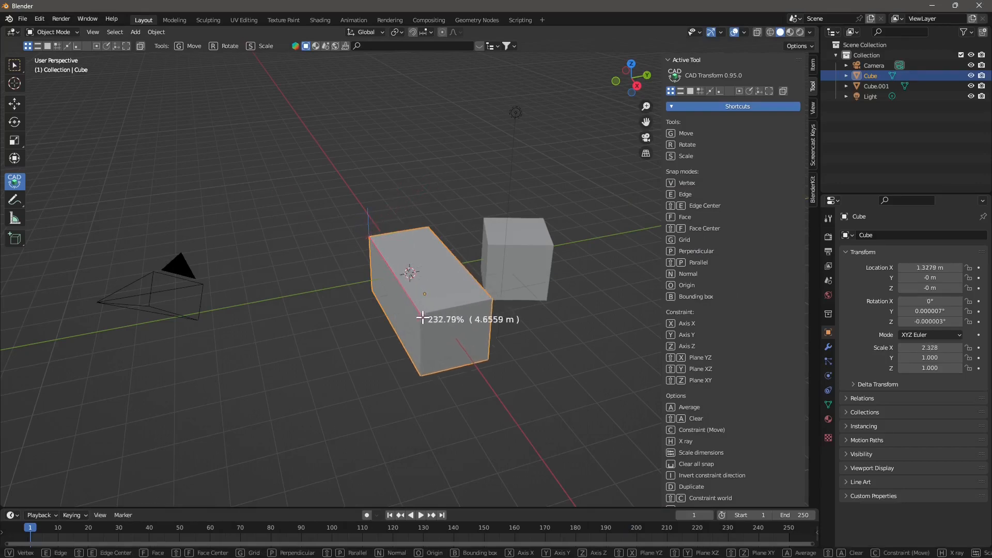
# Scale the original Cube along X to about 300%, roughly 6 m long.
pyautogui.moveTo(423, 319); pyautogui.dragTo(456, 356)
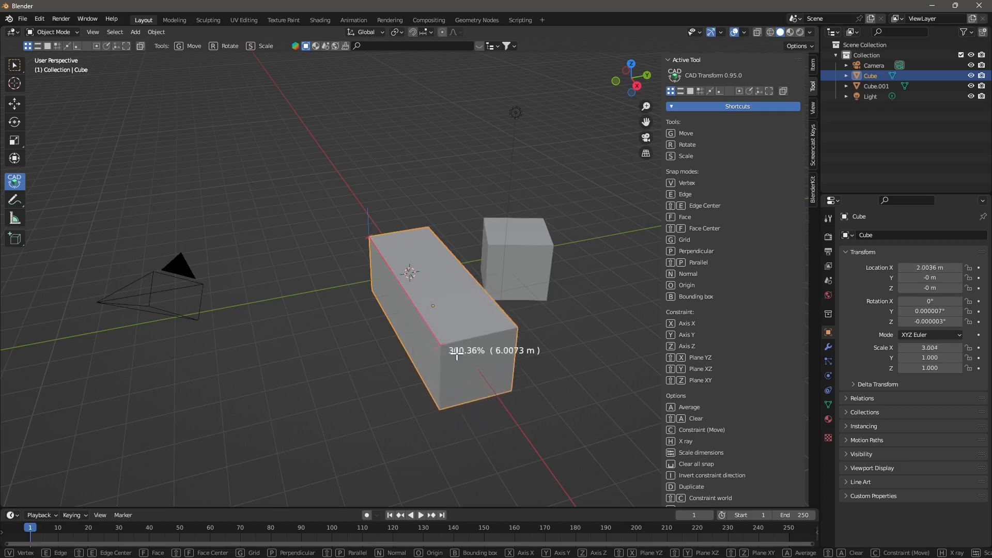